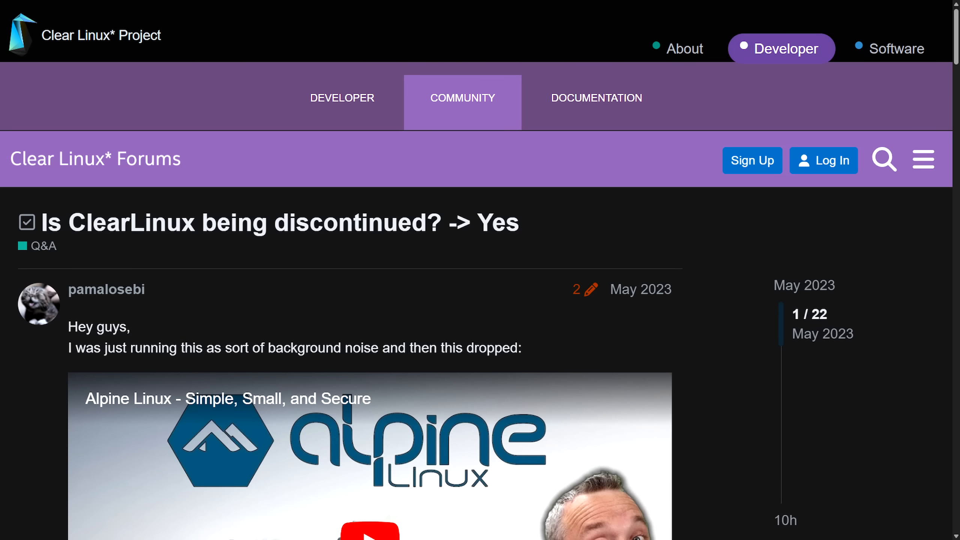
mouse_move(566, 218)
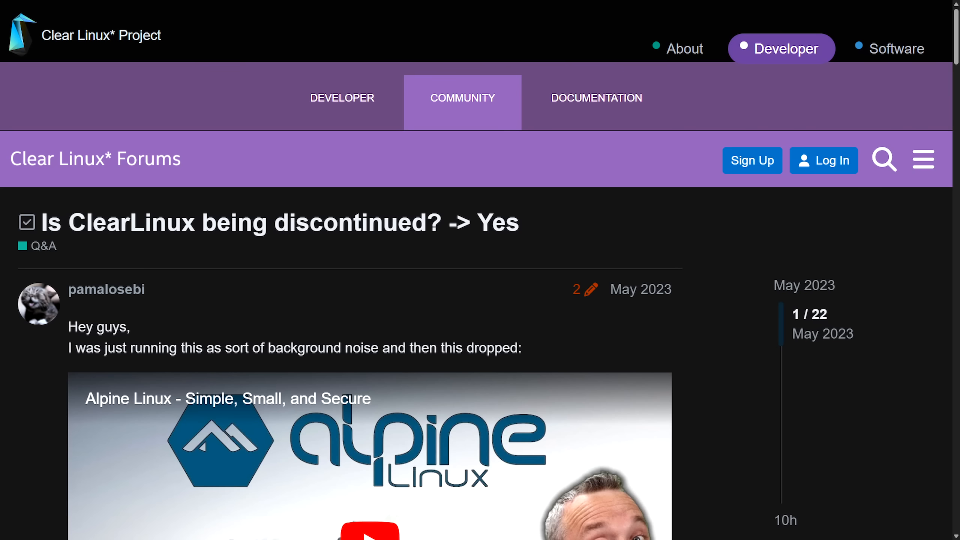
mouse_move(549, 230)
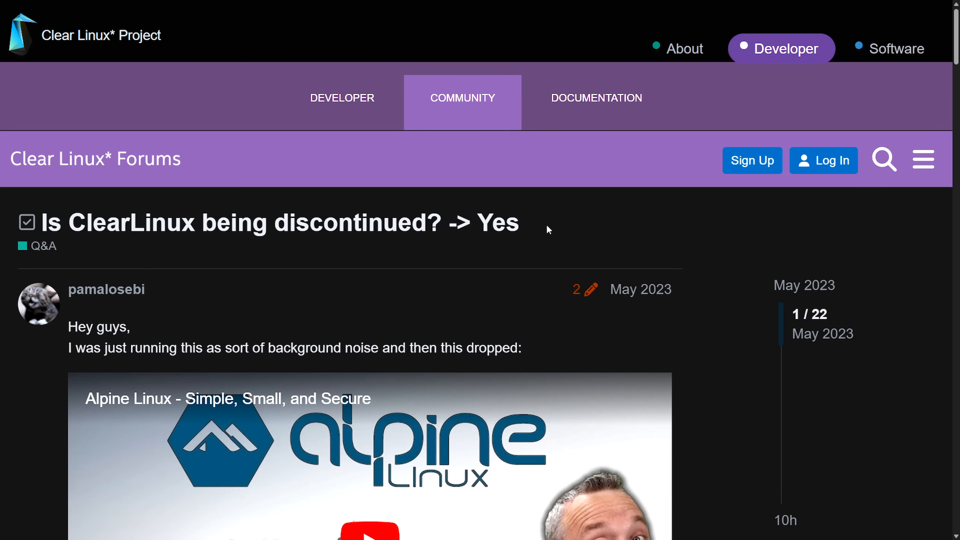
mouse_move(48, 188)
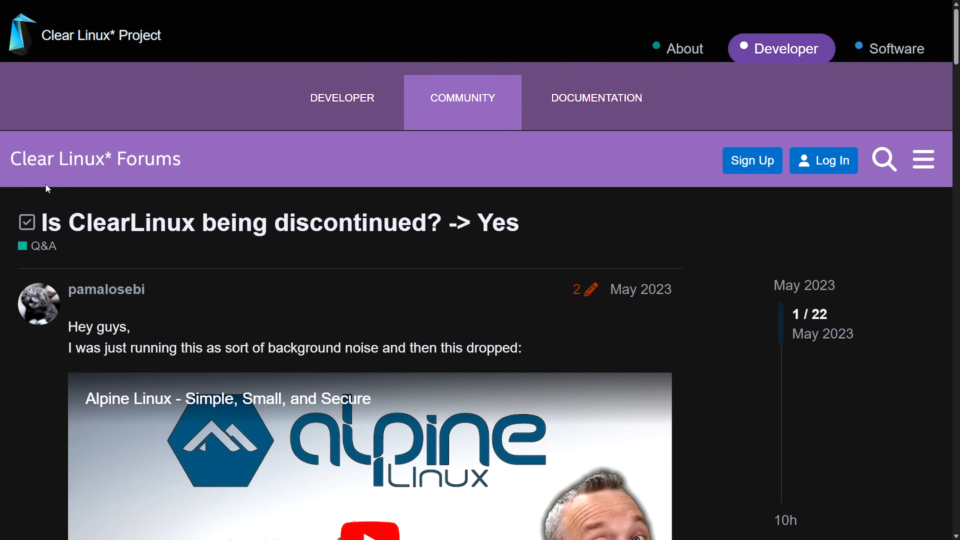
mouse_move(549, 227)
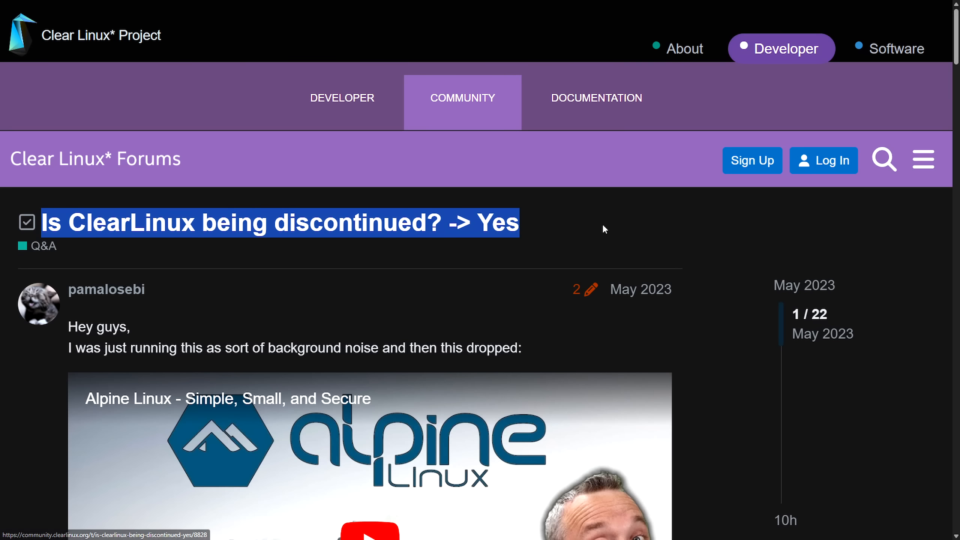
Read the opening post of the 'Is ClearLinux being discontinued?' thread, highlighting its first sentence.
left_click(659, 237)
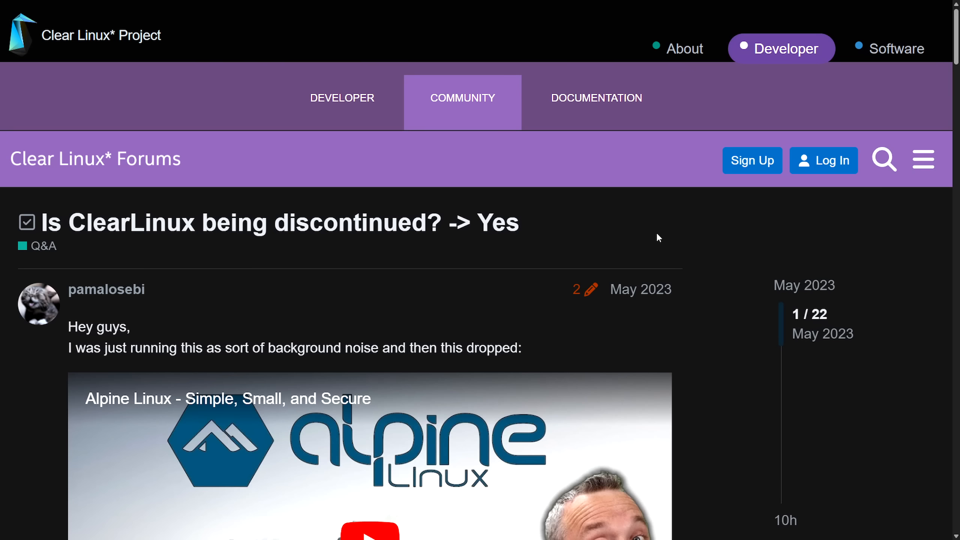
scroll("down", 3)
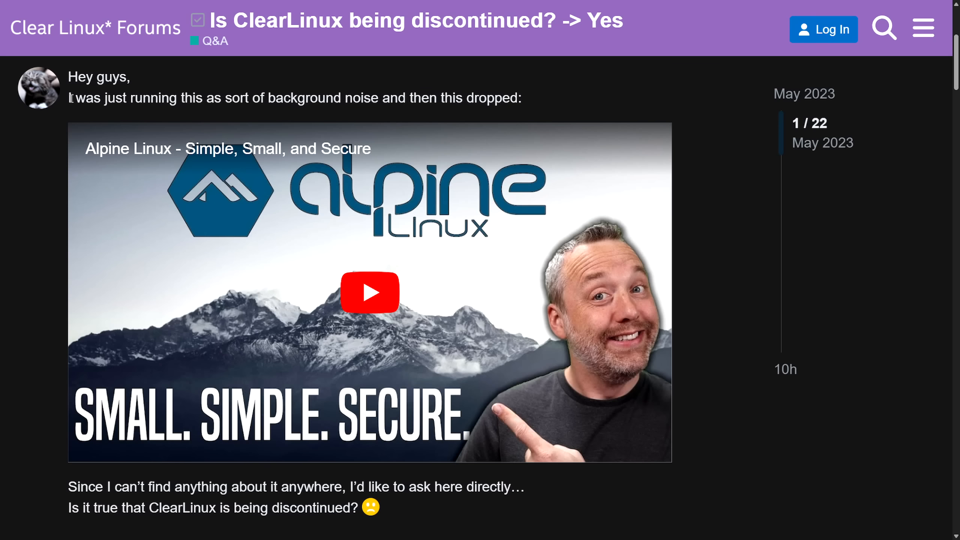
left_click_drag(72, 98, 250, 99)
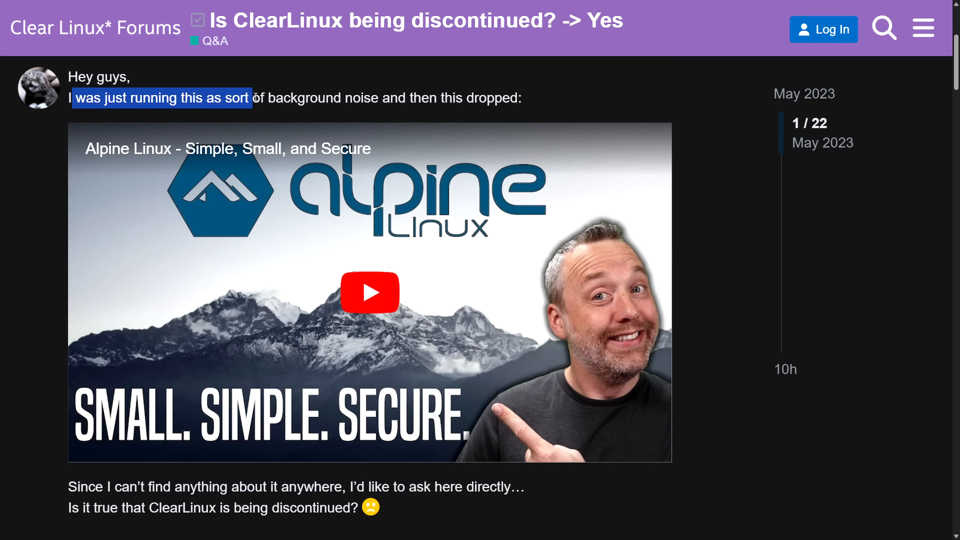
left_click_drag(249, 98, 421, 98)
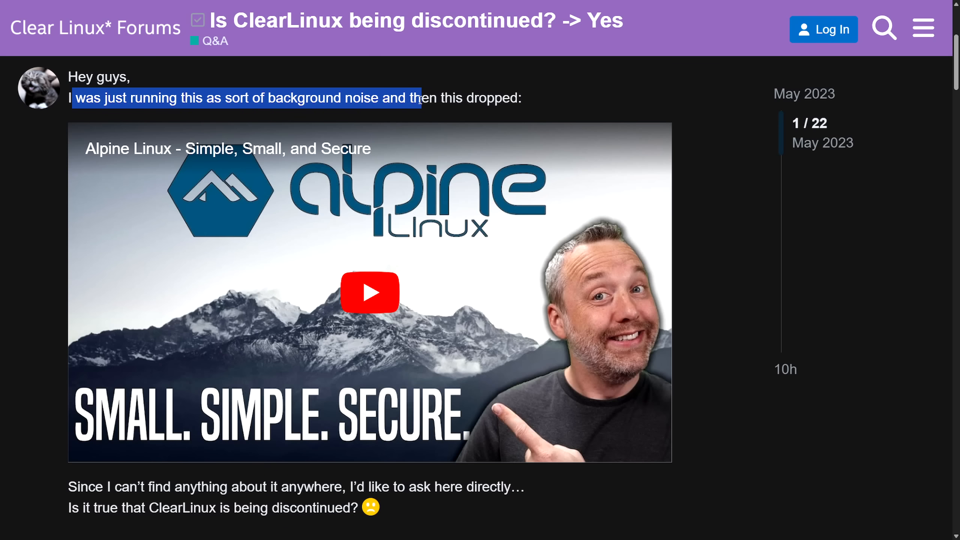
Continue down to the Clear Linux OS Team reply denying the discontinuation and highlight it.
scroll("down", 3)
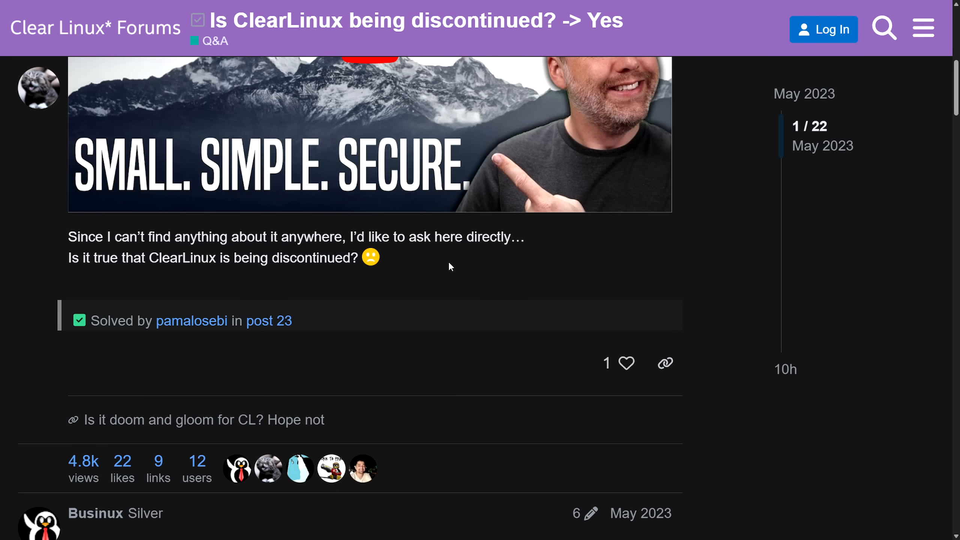
scroll("down", 3)
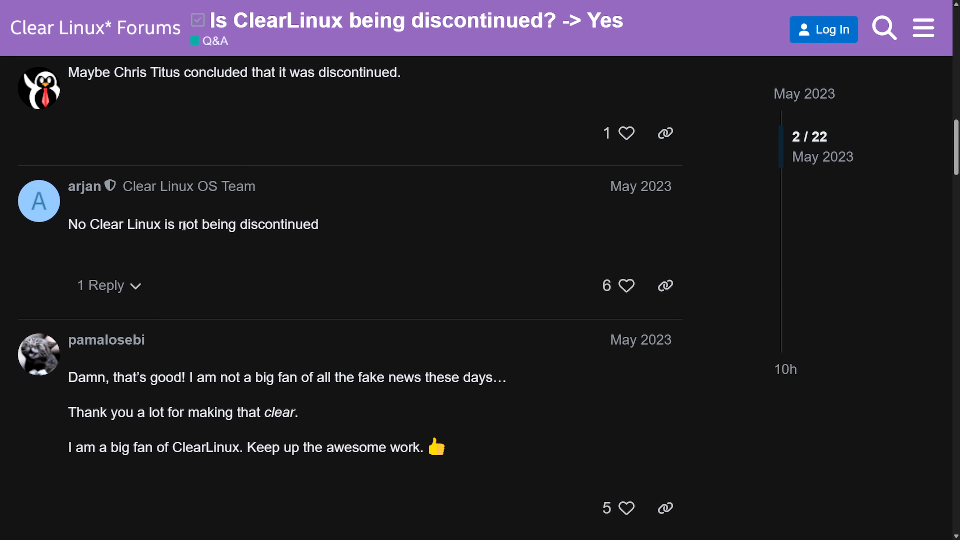
left_click_drag(69, 224, 318, 224)
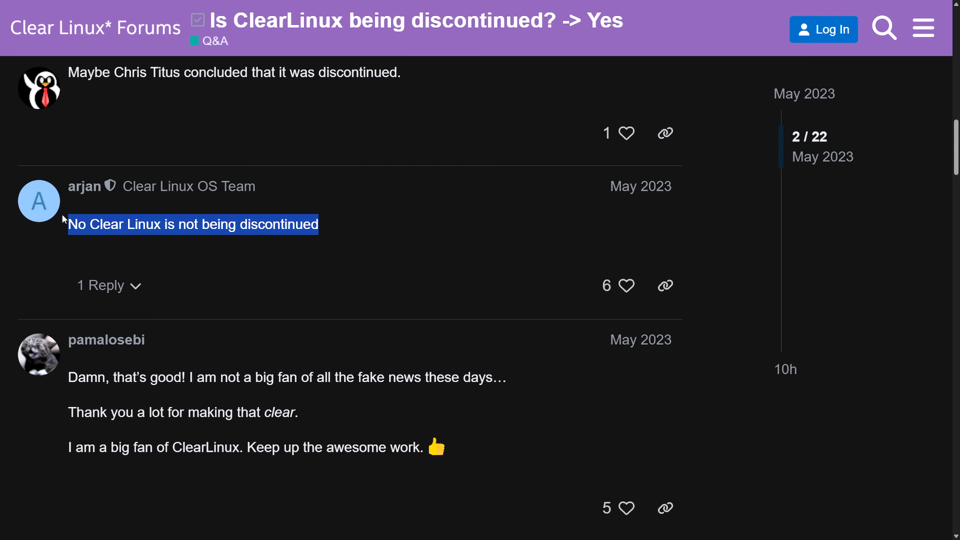
left_click(359, 232)
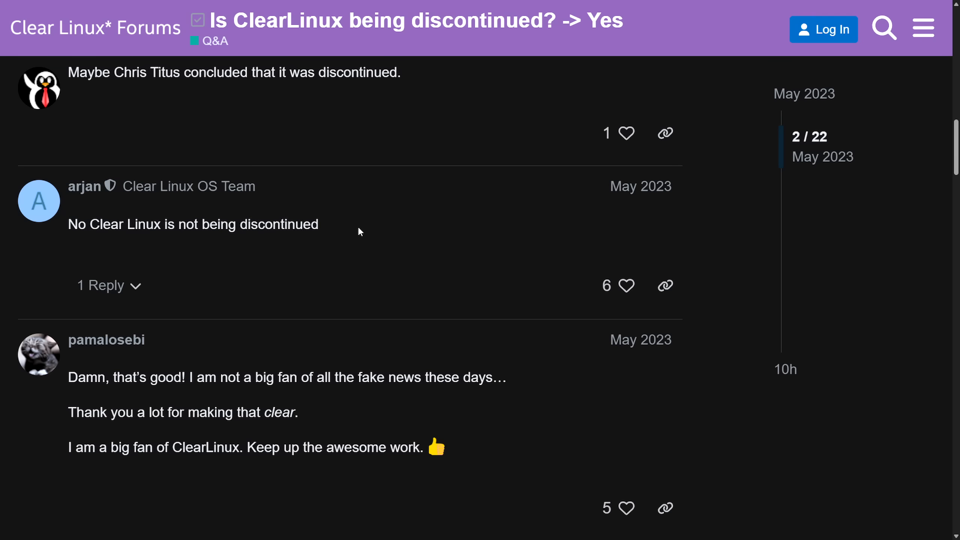
mouse_move(427, 226)
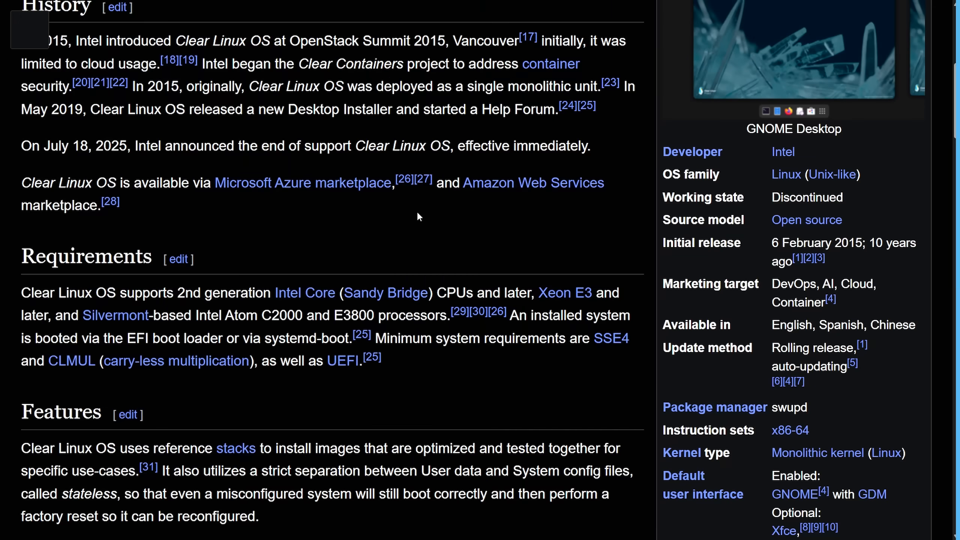
mouse_move(362, 256)
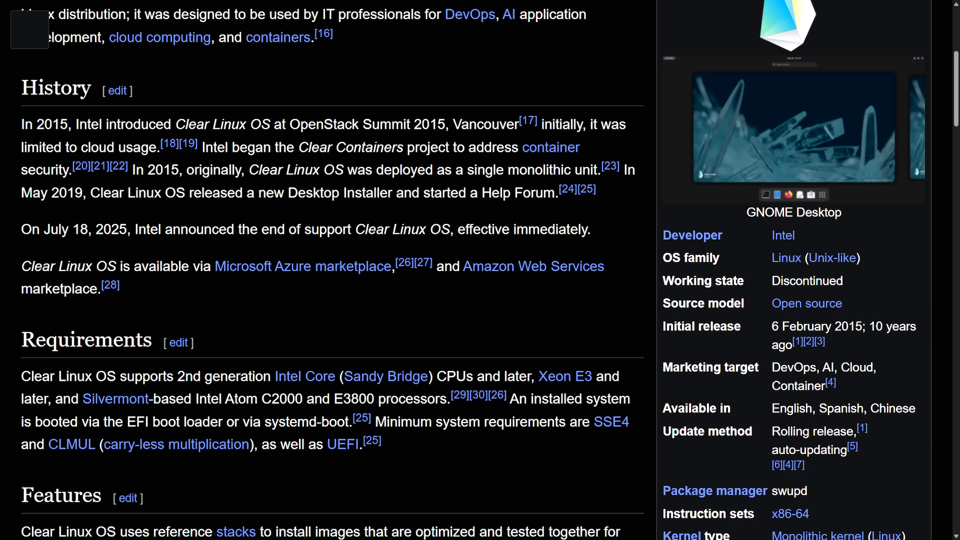
mouse_move(401, 163)
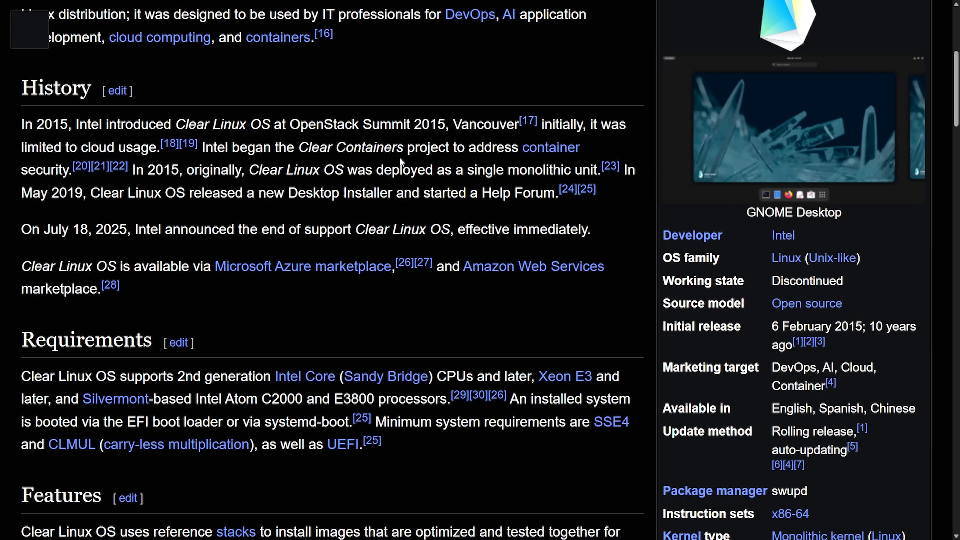
mouse_move(410, 94)
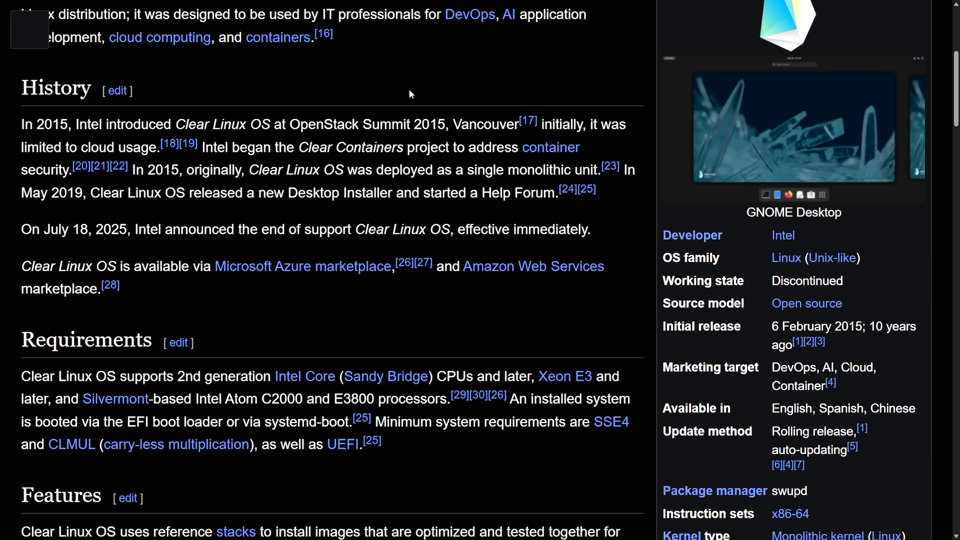
mouse_move(371, 105)
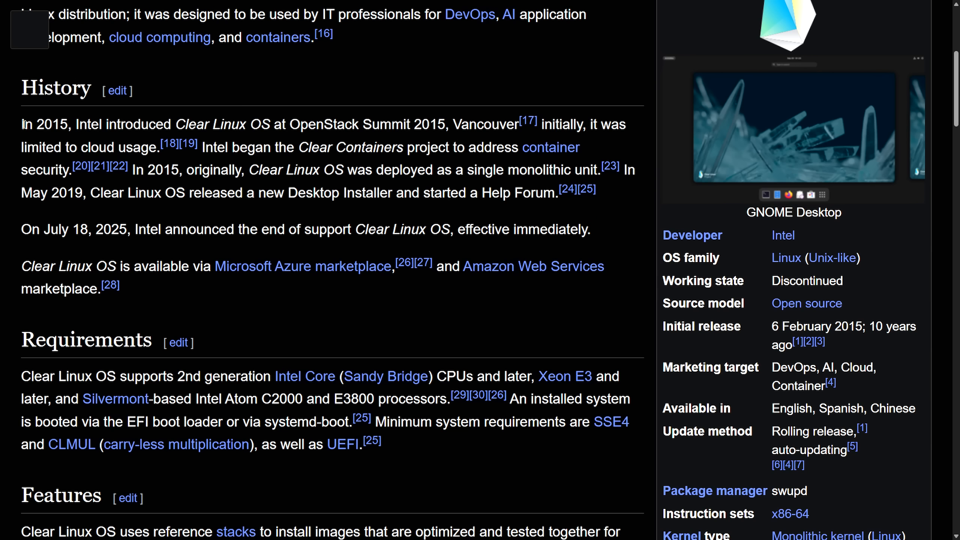
left_click_drag(21, 125, 93, 125)
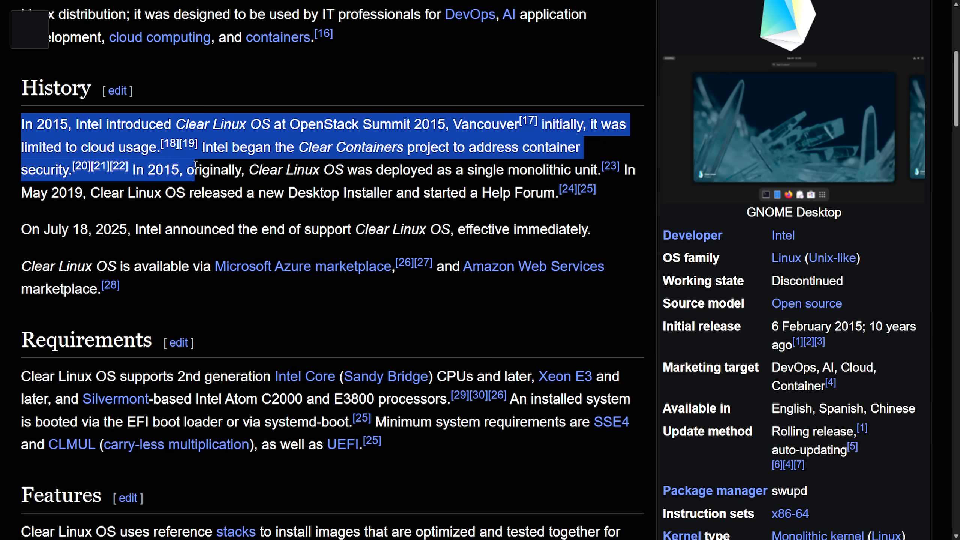
double_click(328, 147)
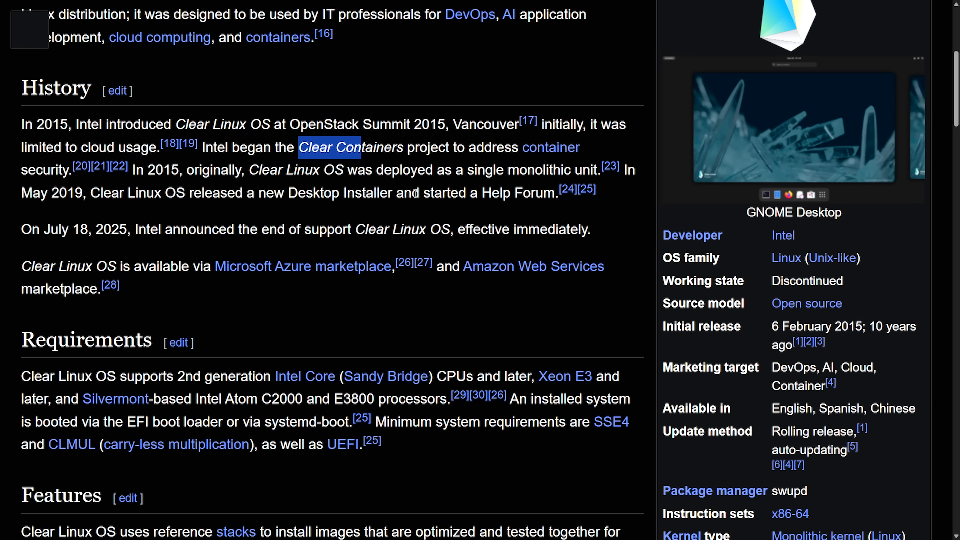
mouse_move(406, 234)
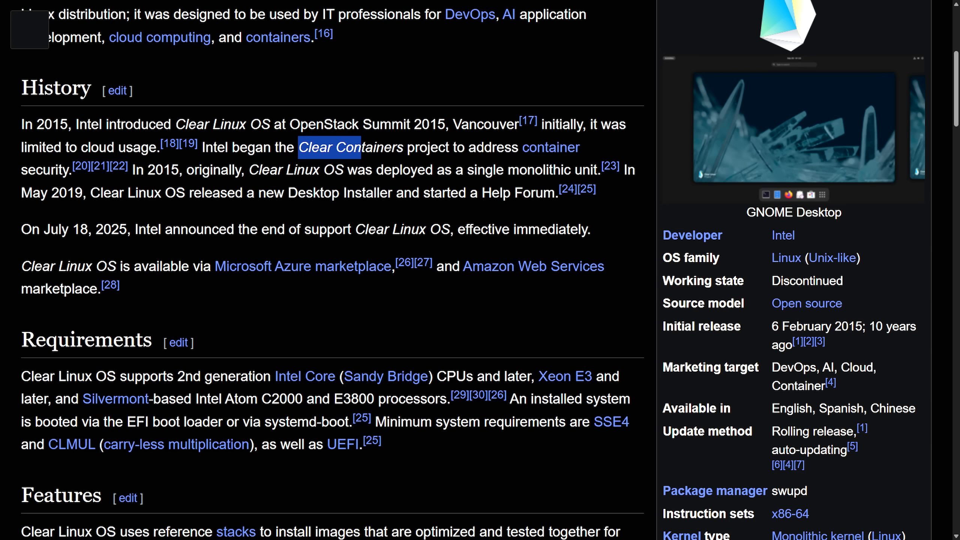
left_click(471, 241)
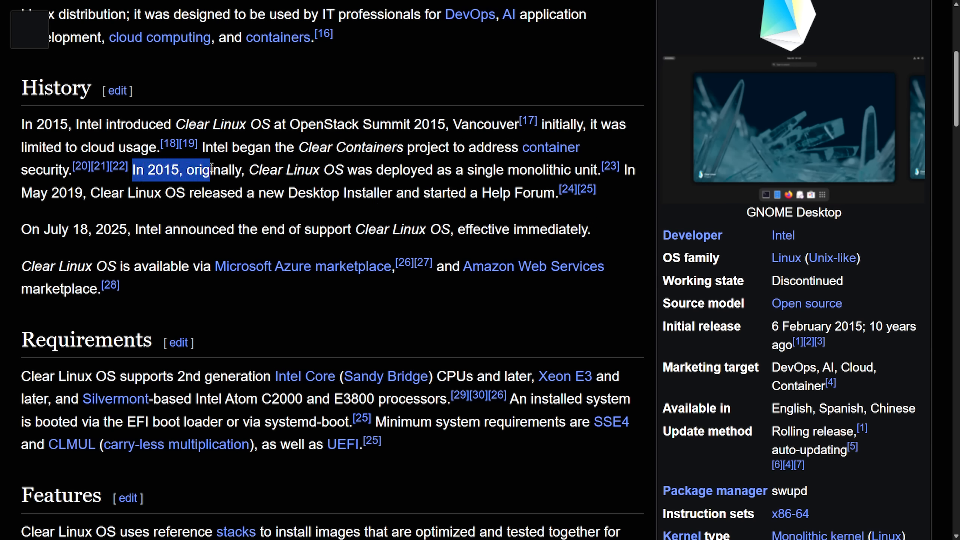
left_click_drag(209, 170, 411, 169)
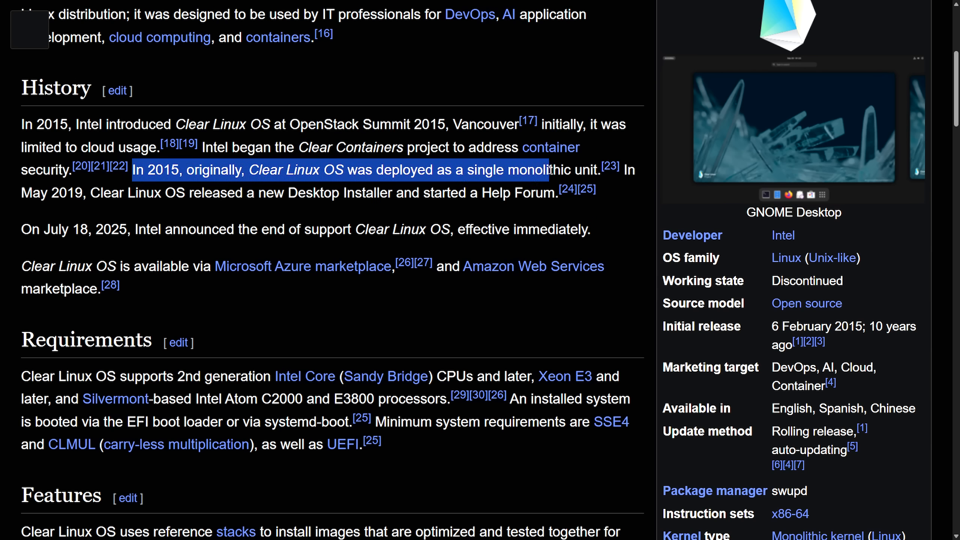
left_click(40, 193)
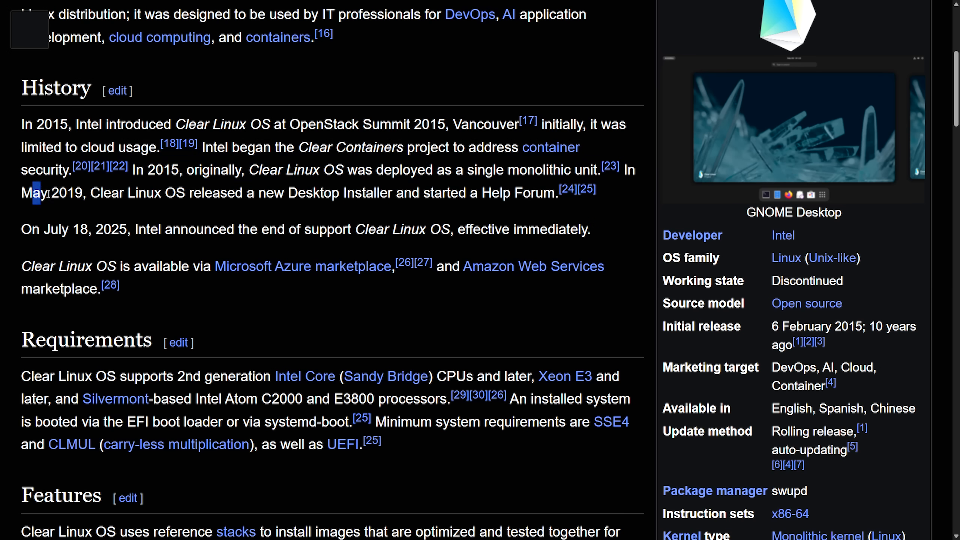
left_click_drag(40, 193, 238, 193)
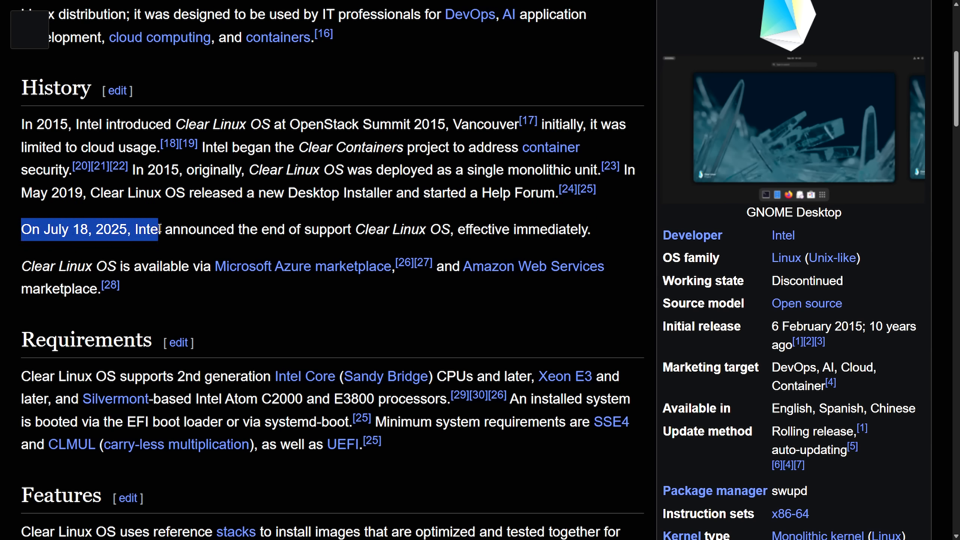
left_click_drag(158, 229, 355, 229)
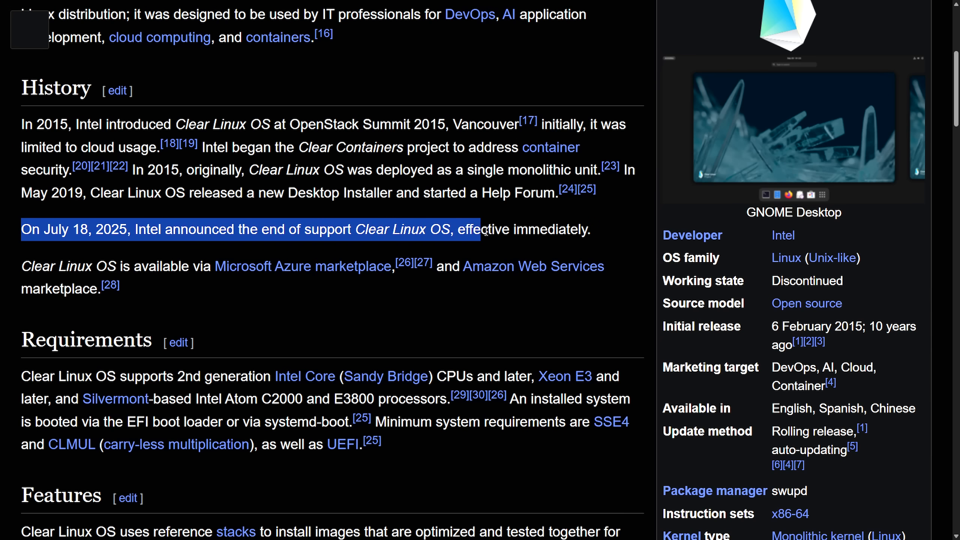
left_click(603, 238)
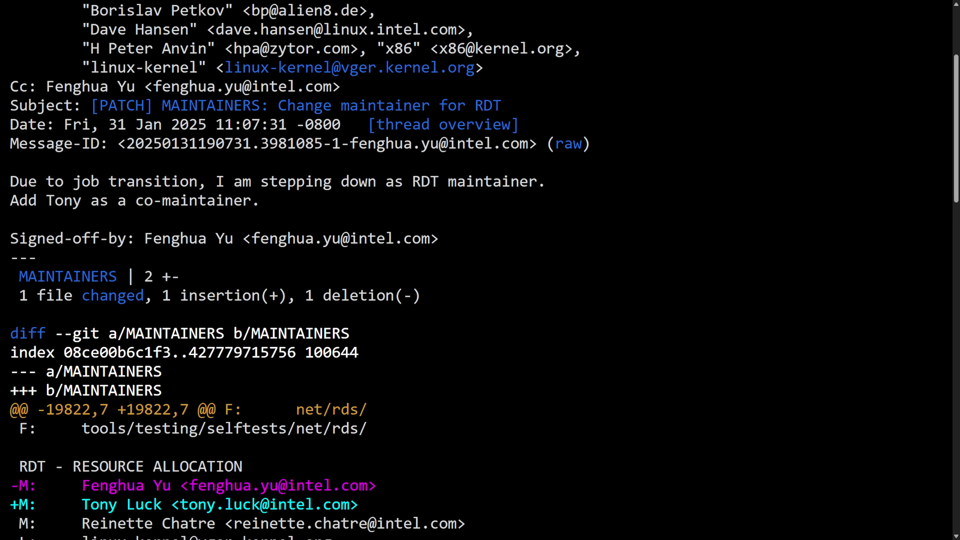
mouse_move(885, 309)
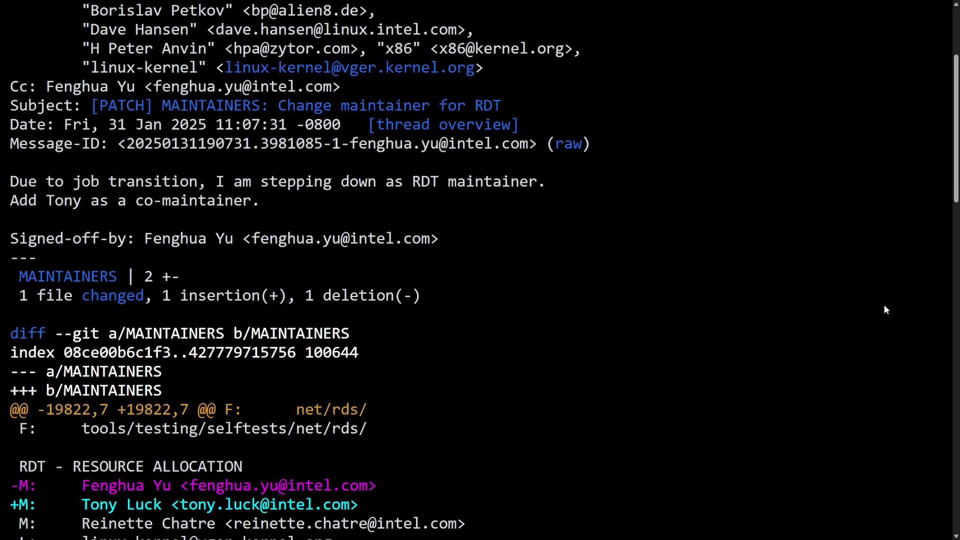
mouse_move(780, 345)
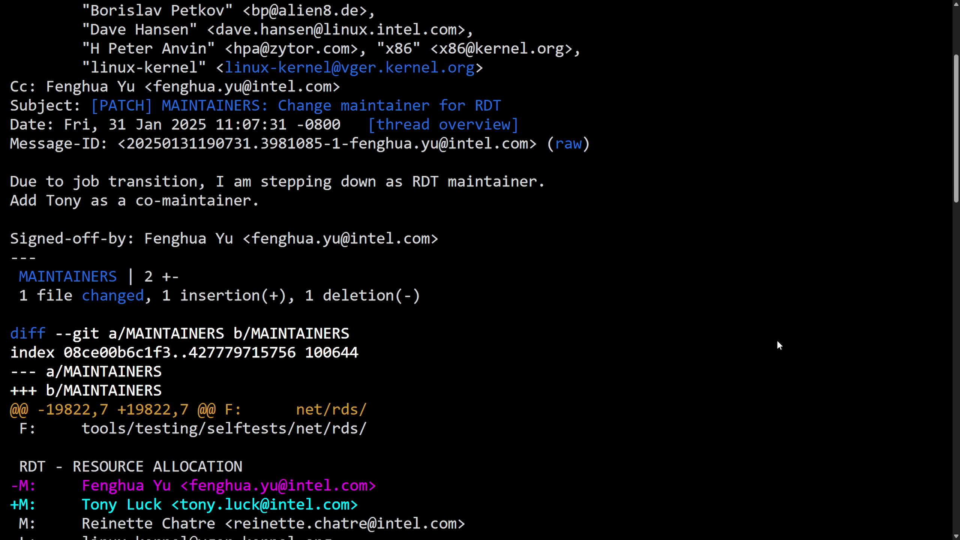
mouse_move(755, 331)
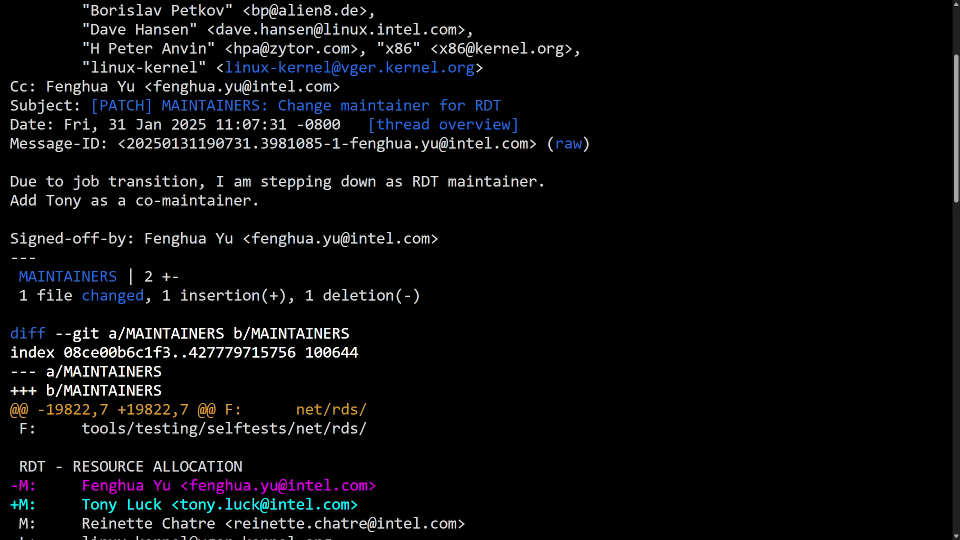
mouse_move(585, 285)
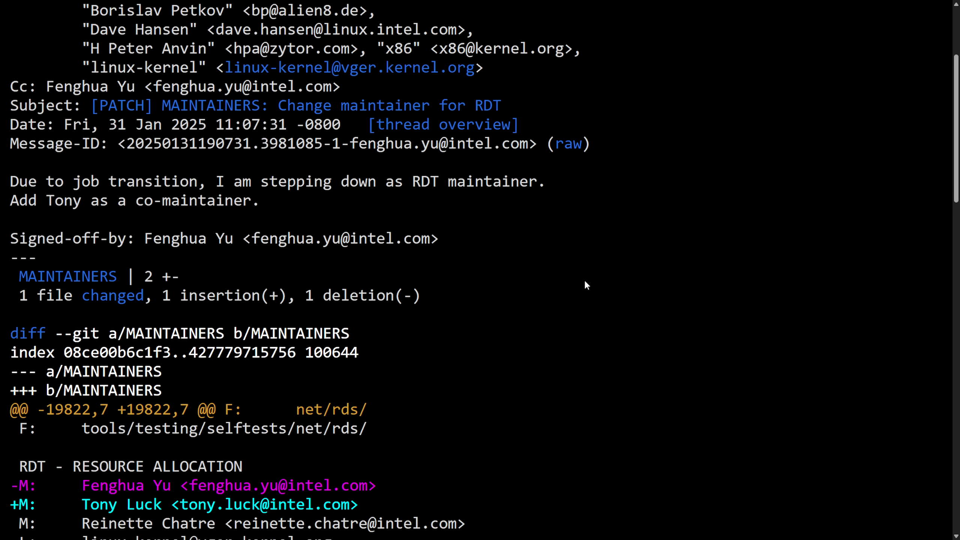
mouse_move(569, 242)
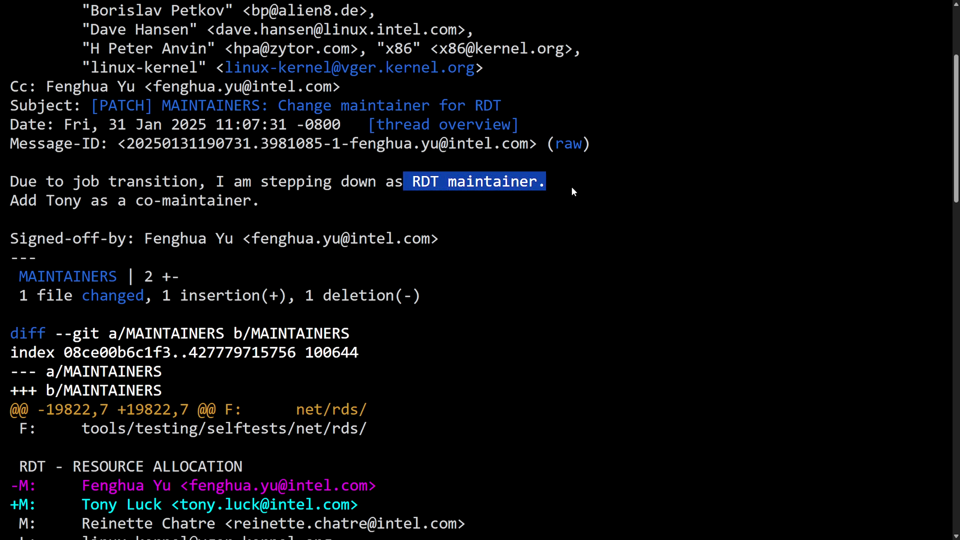
Highlight the RDT maintainer's stated reason for stepping down over a job transition.
left_click(405, 182)
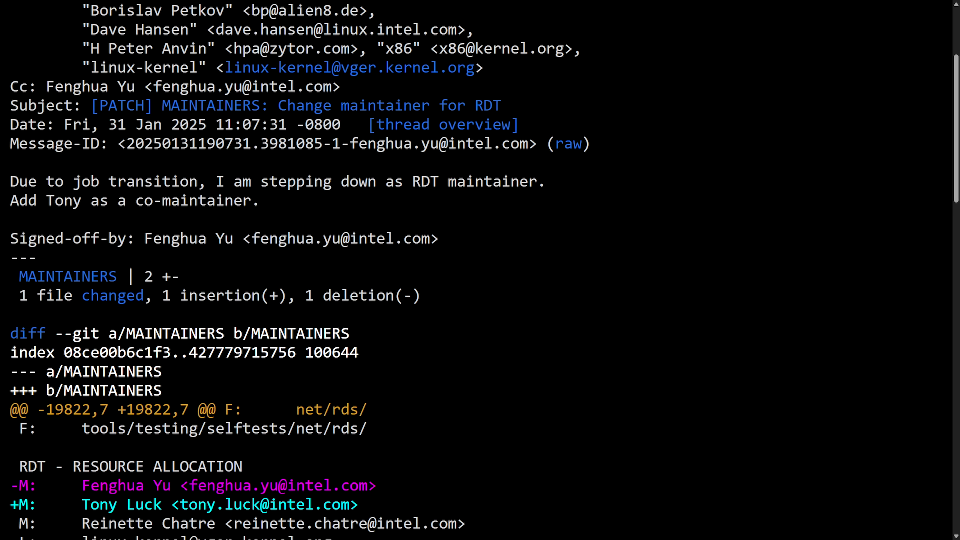
mouse_move(687, 273)
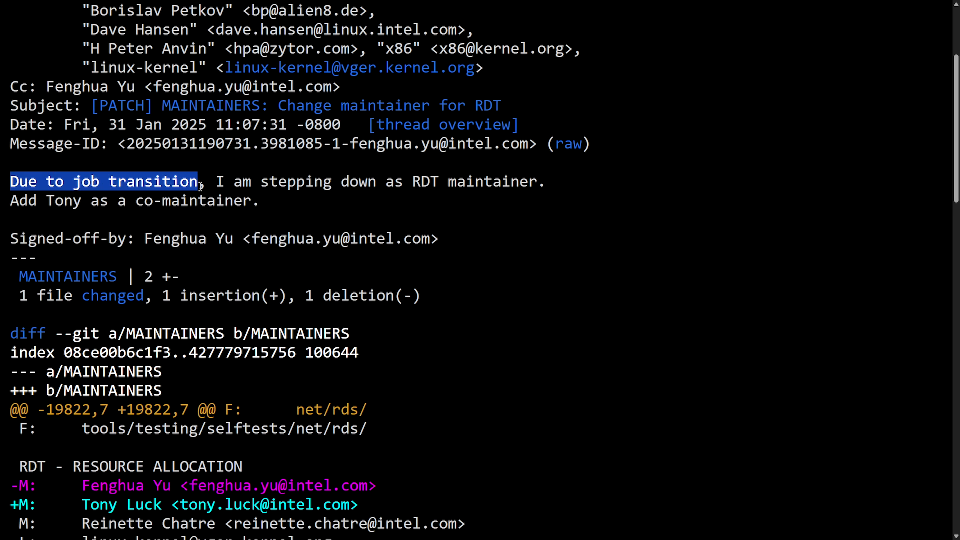
left_click_drag(202, 182, 545, 181)
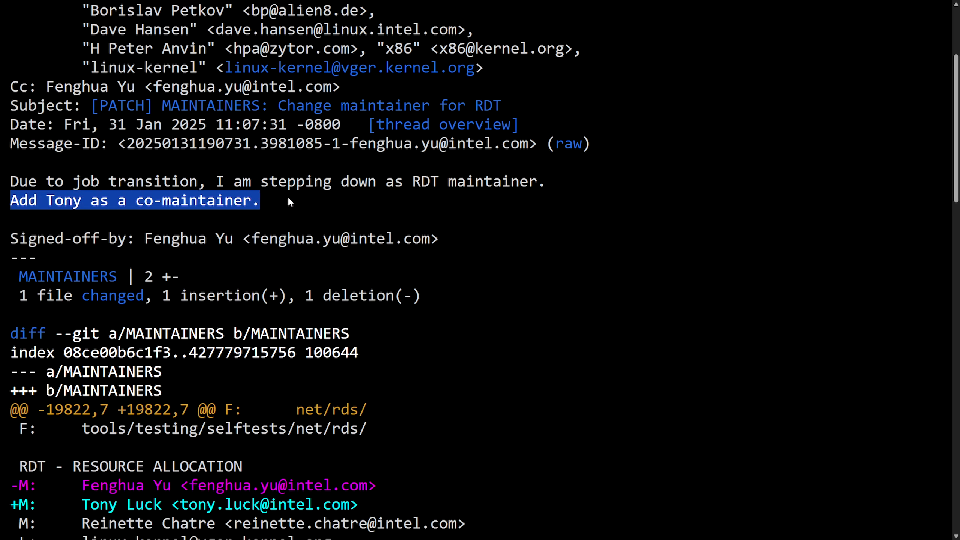
left_click(562, 239)
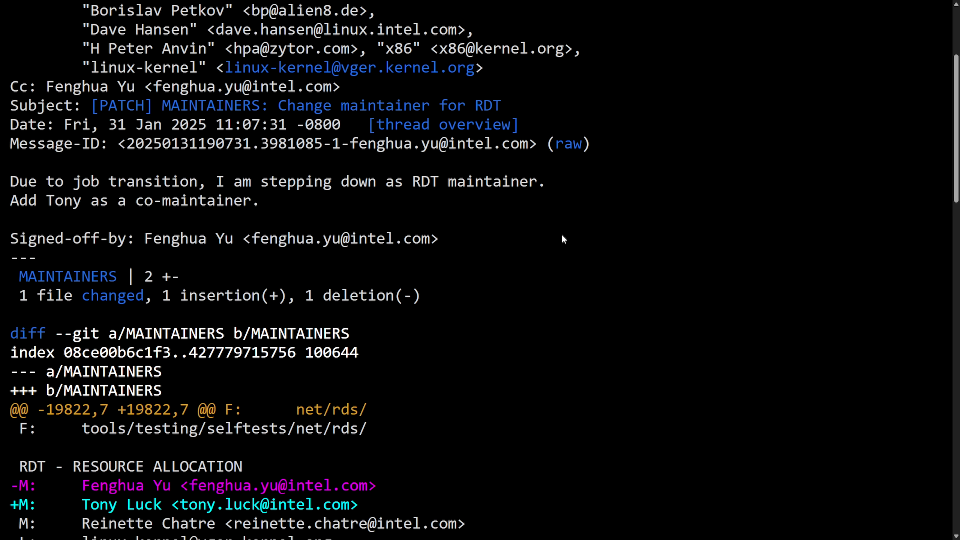
mouse_move(565, 257)
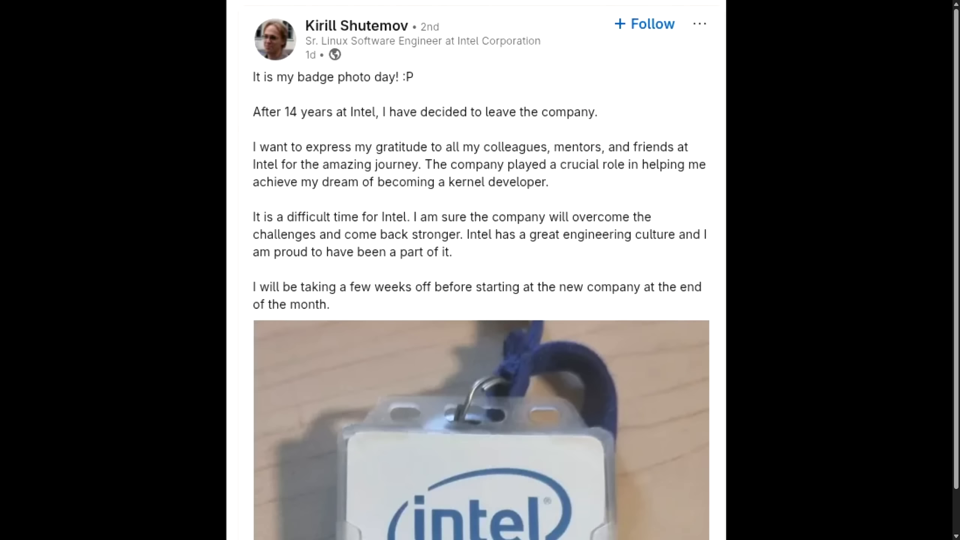
mouse_move(468, 145)
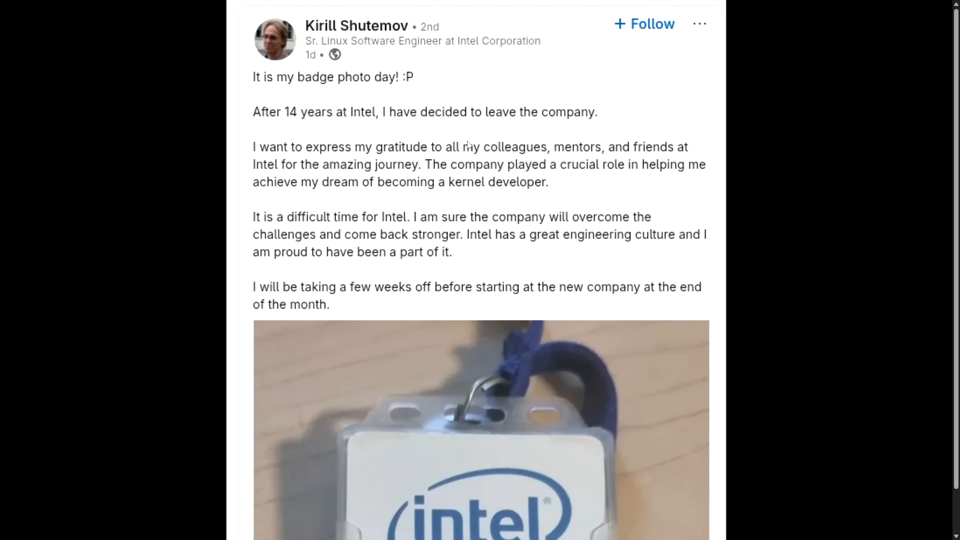
mouse_move(258, 89)
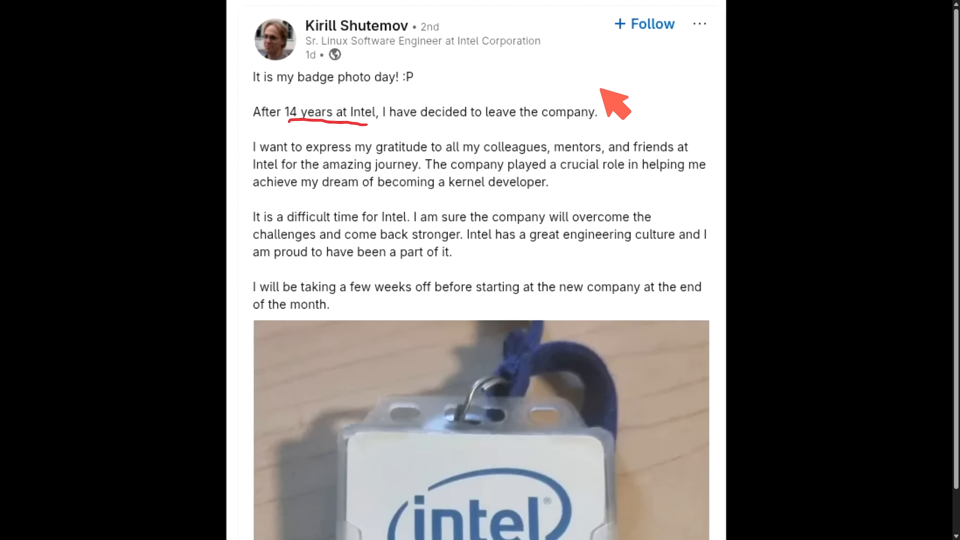
mouse_move(536, 172)
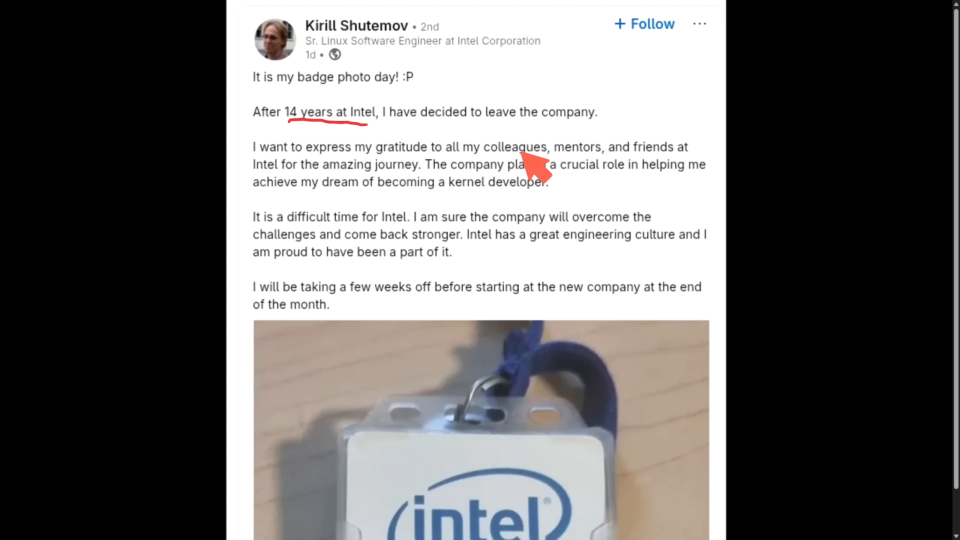
mouse_move(288, 174)
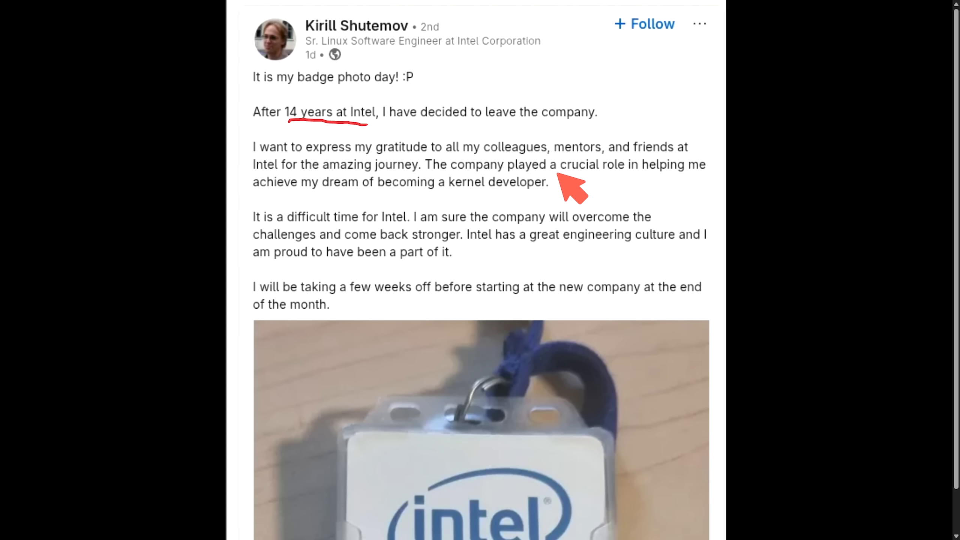
mouse_move(332, 208)
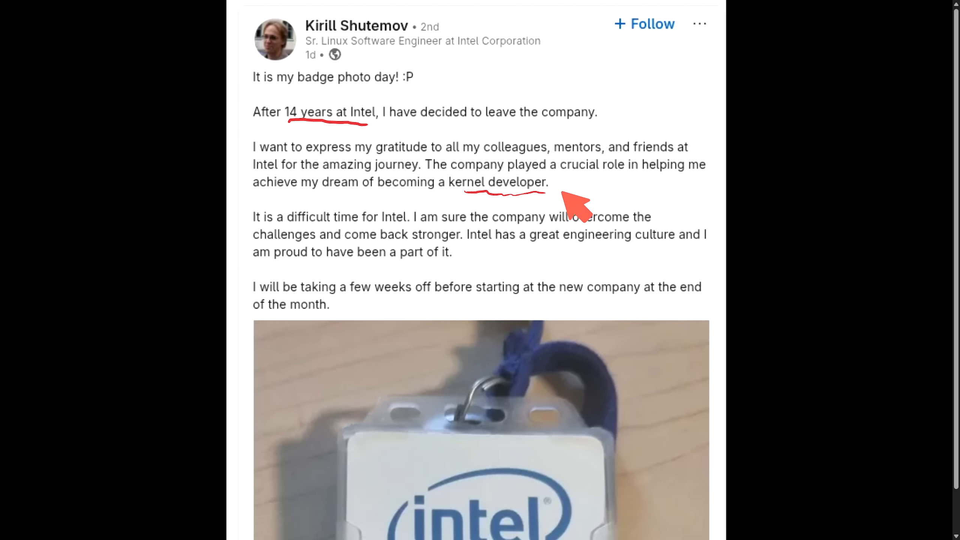
mouse_move(451, 235)
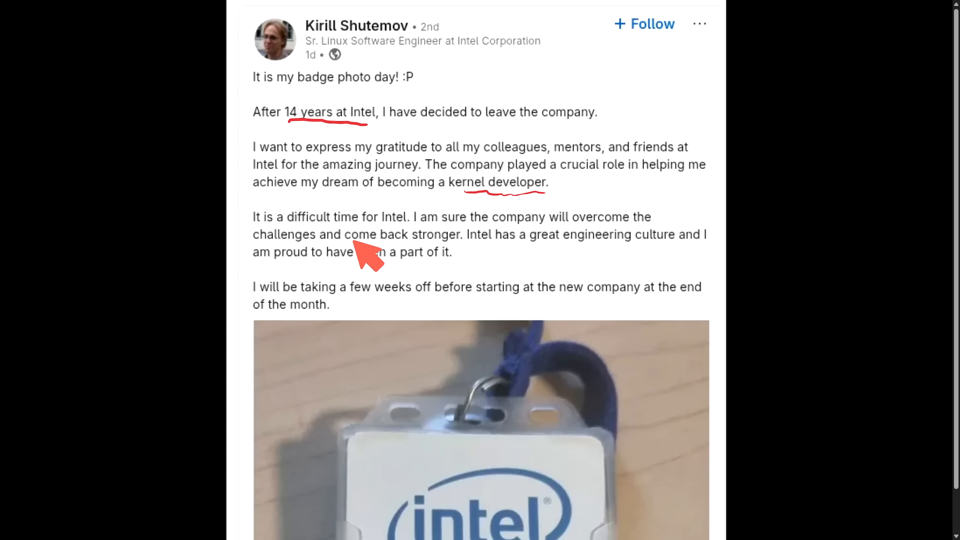
mouse_move(566, 255)
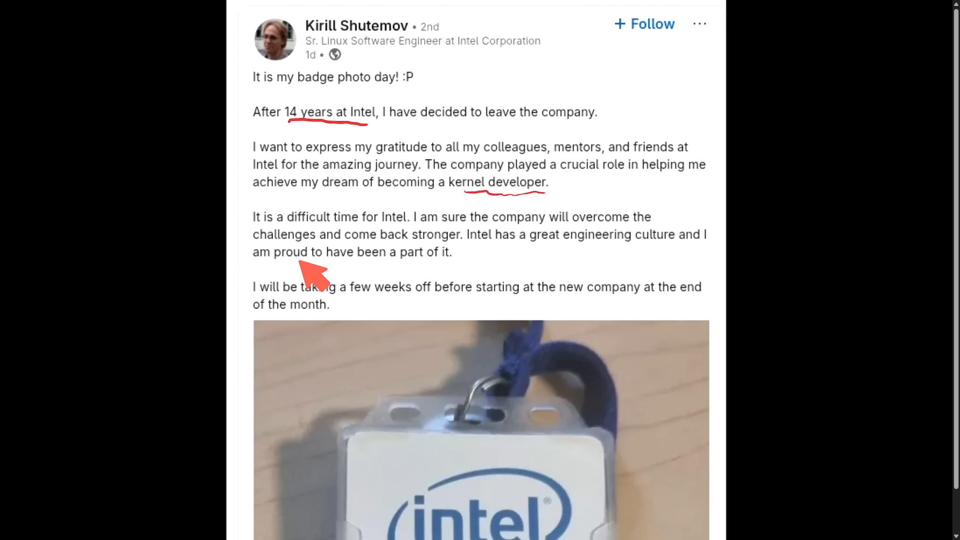
mouse_move(278, 306)
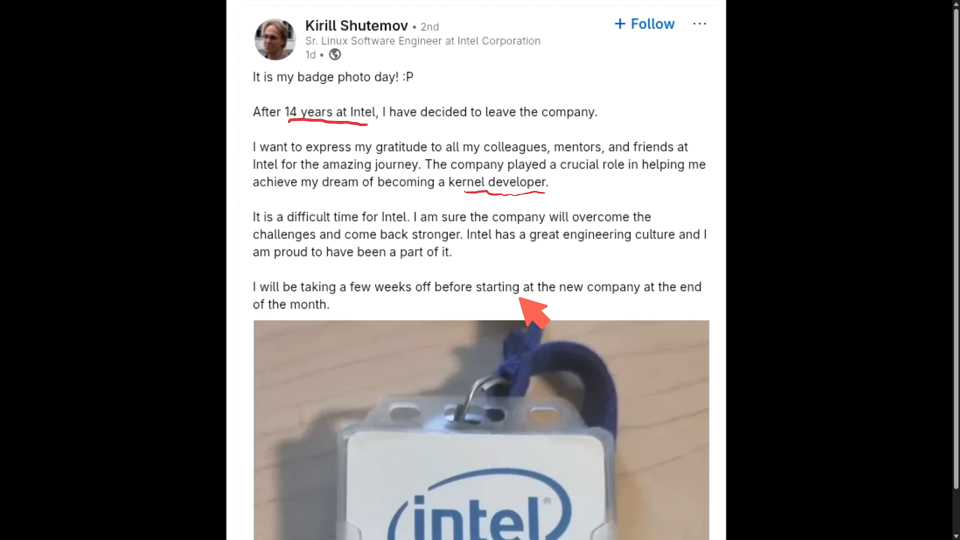
mouse_move(315, 325)
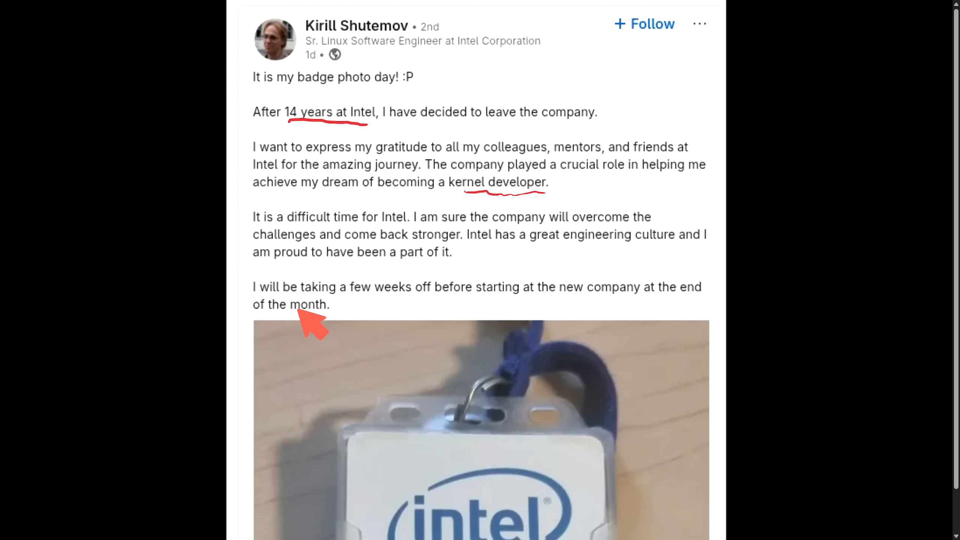
mouse_move(438, 116)
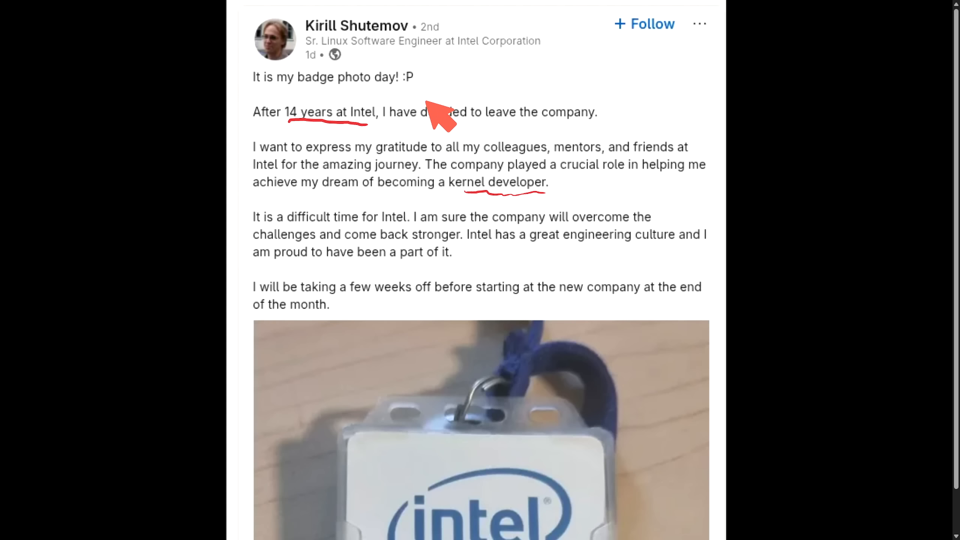
mouse_move(474, 63)
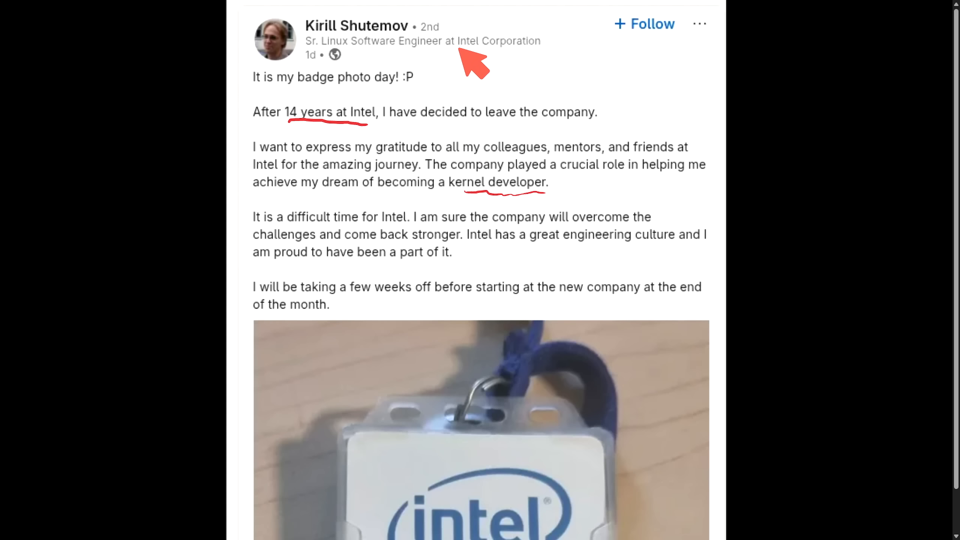
mouse_move(567, 61)
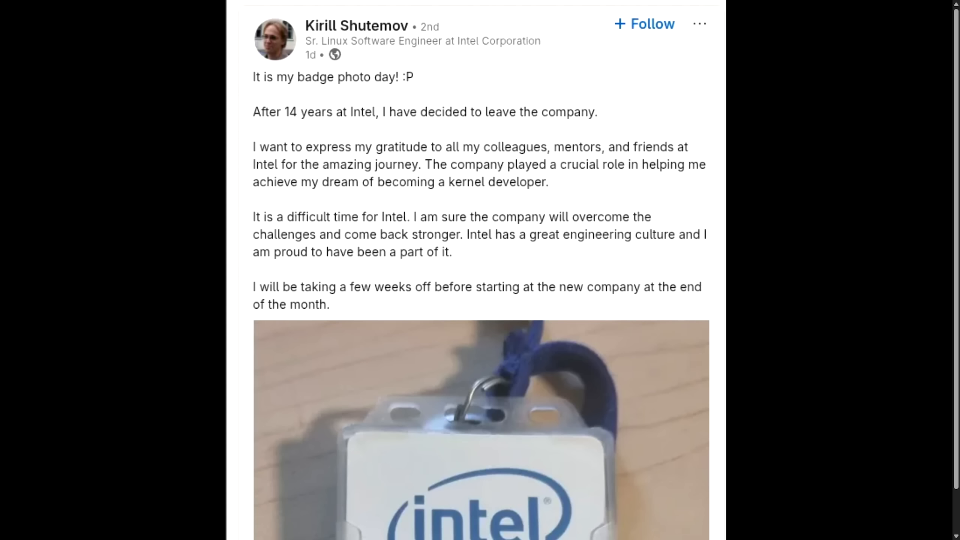
mouse_move(888, 189)
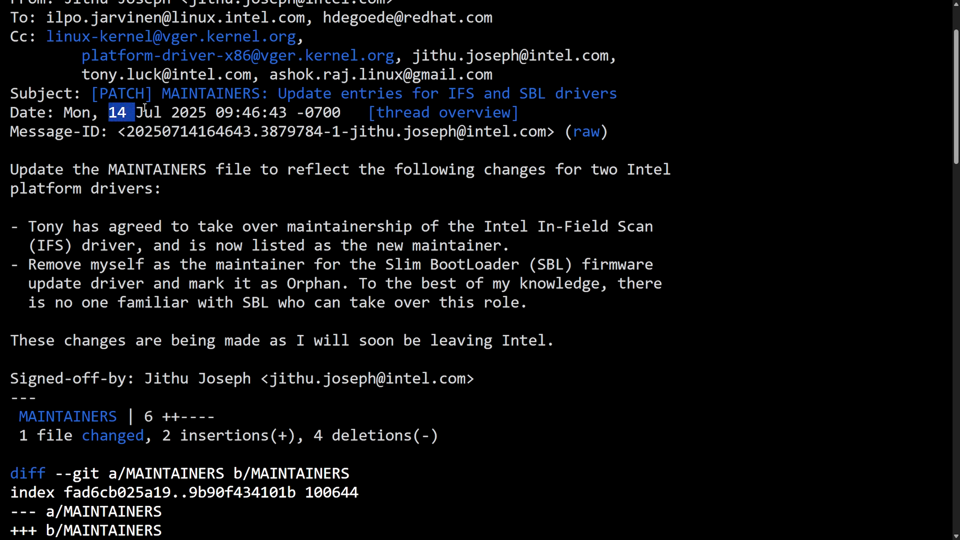
Read the IFS/SBL patch header and highlight why the MAINTAINERS file is being updated.
left_click(262, 160)
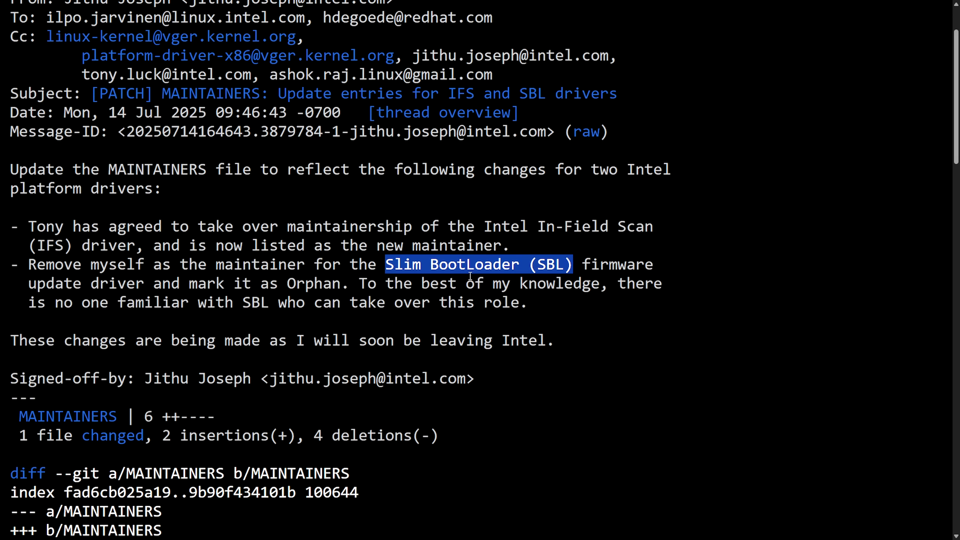
left_click(143, 375)
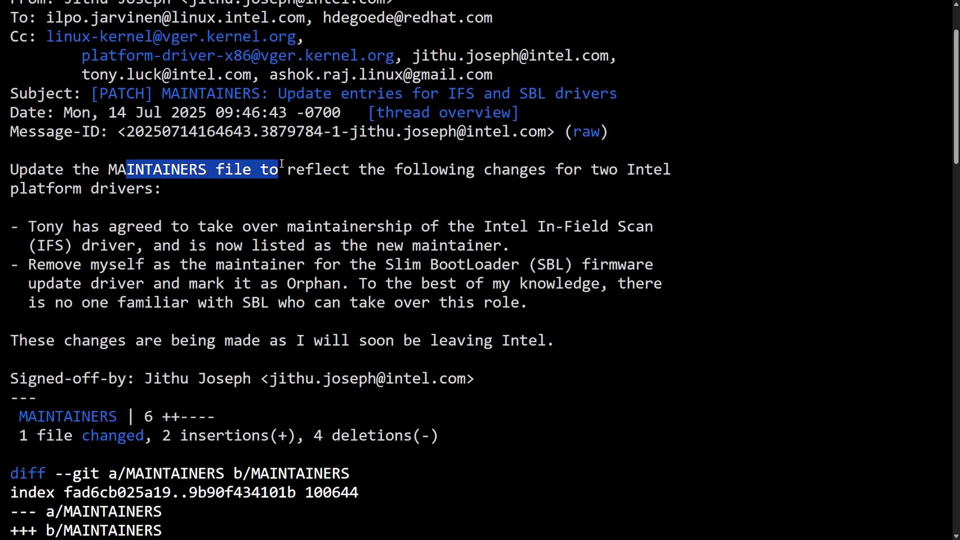
left_click_drag(278, 169, 669, 169)
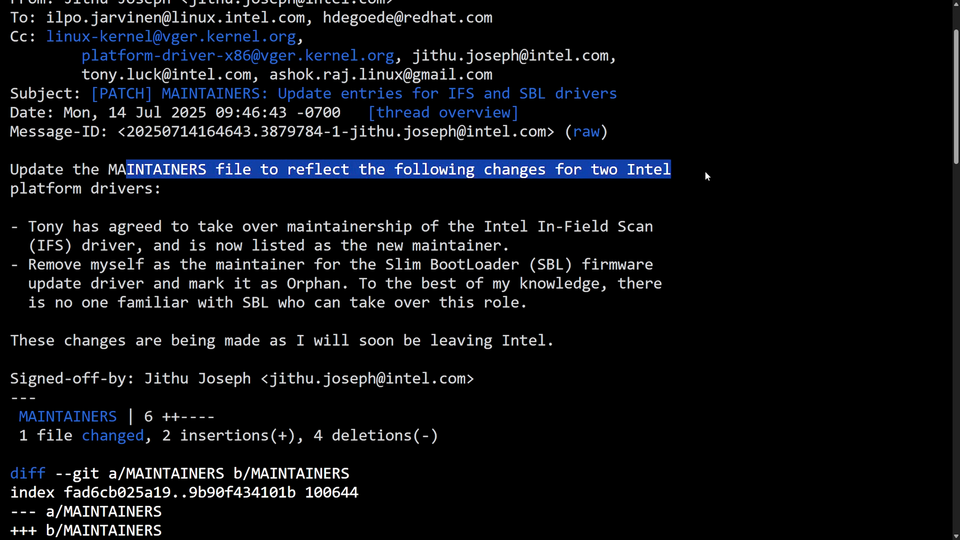
left_click(34, 218)
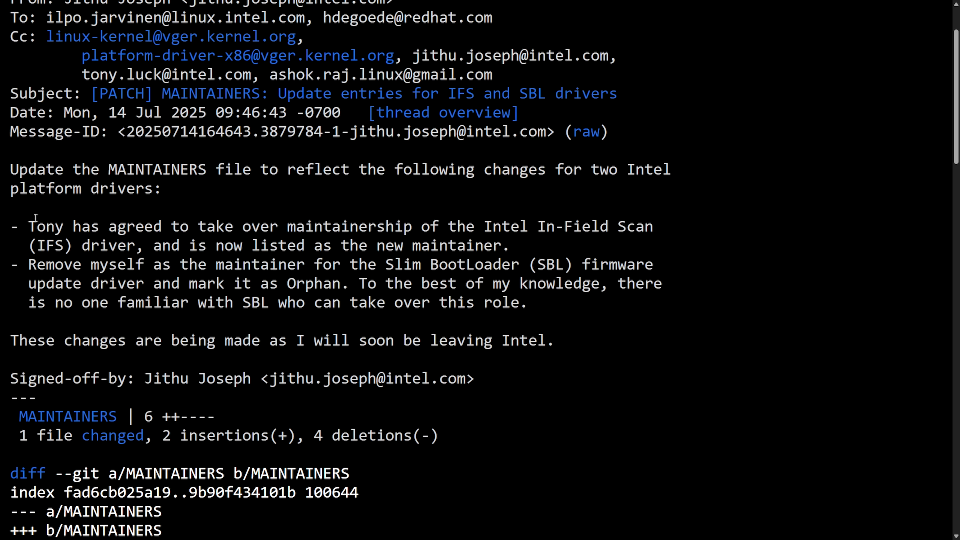
Highlight the IFS driver handover, removal as SBL maintainer, the Orphan marking and the author leaving Intel.
left_click_drag(10, 226, 545, 226)
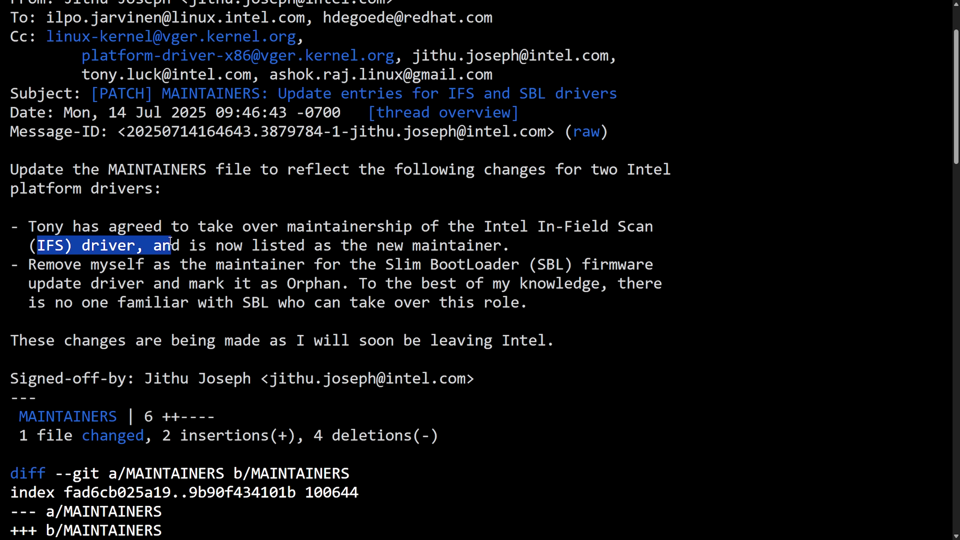
left_click_drag(172, 245, 501, 246)
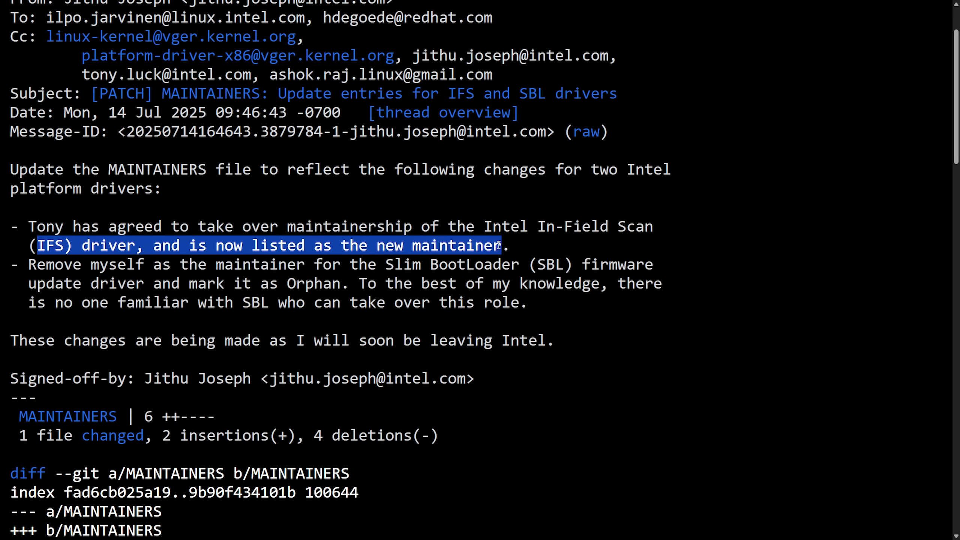
left_click_drag(498, 246, 114, 264)
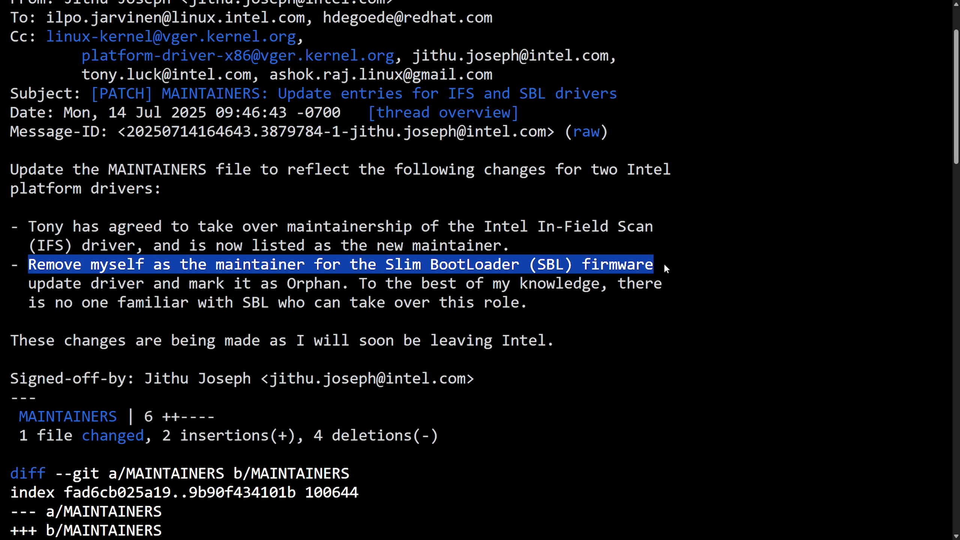
left_click_drag(658, 264, 315, 284)
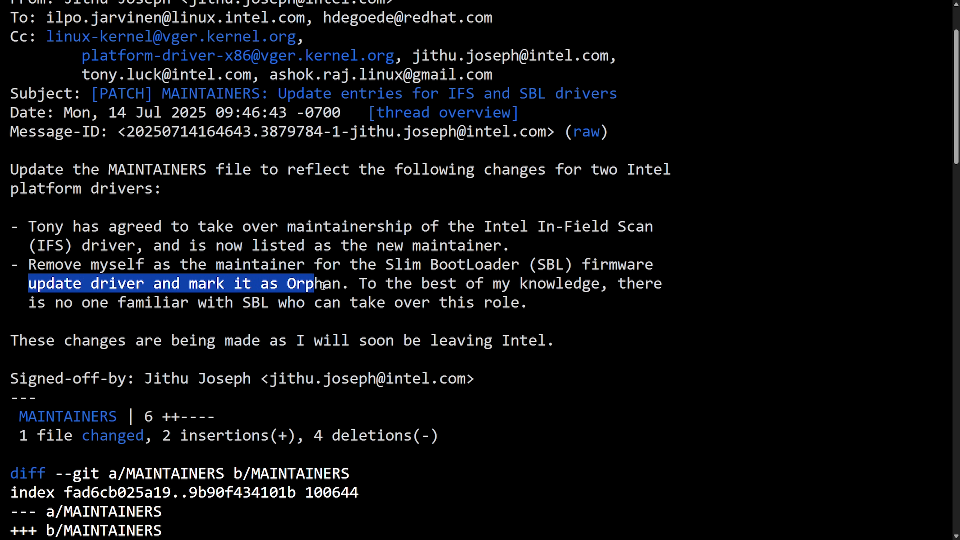
left_click_drag(318, 284, 662, 283)
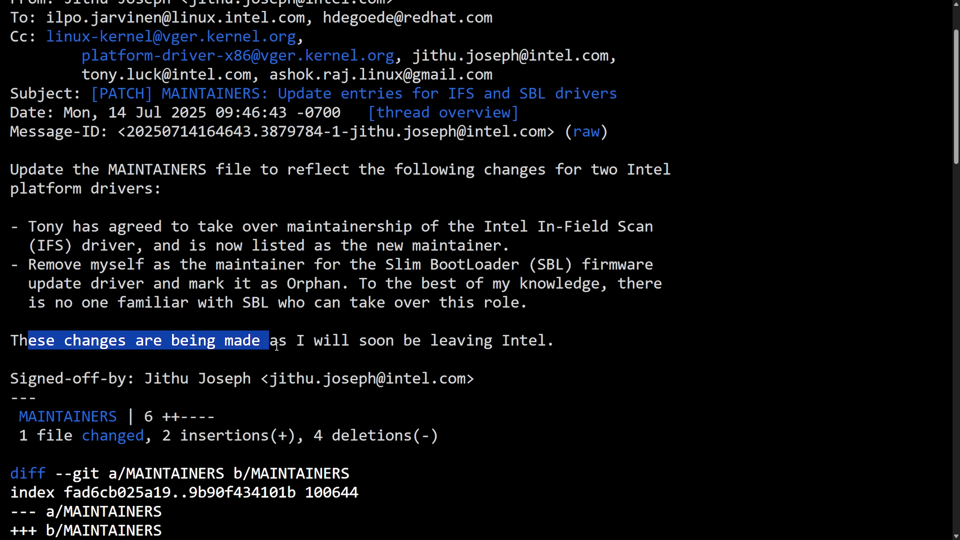
left_click_drag(267, 341, 554, 341)
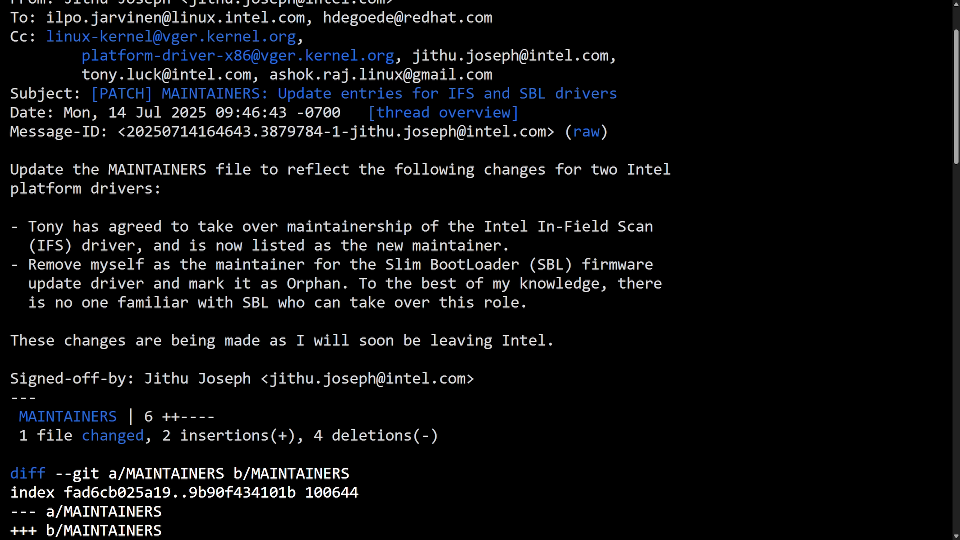
mouse_move(875, 320)
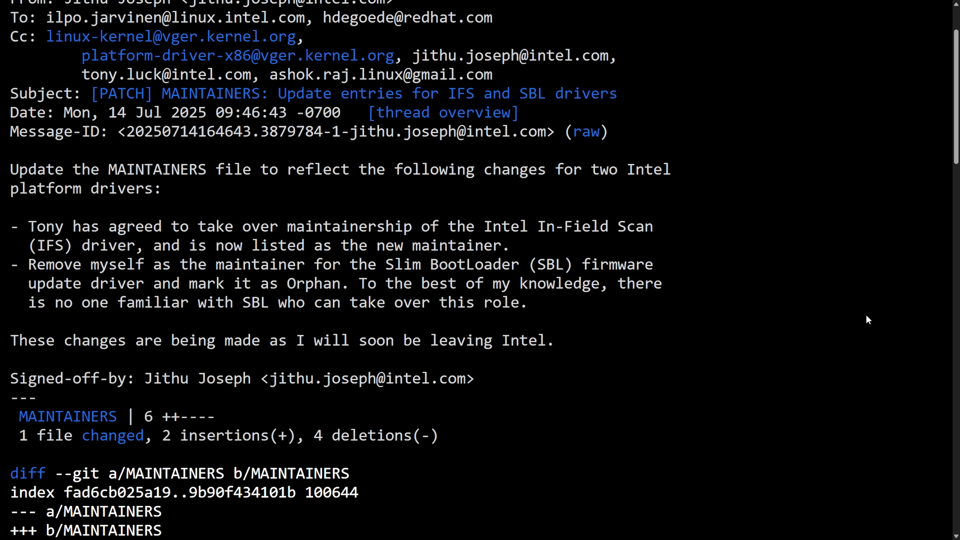
mouse_move(724, 198)
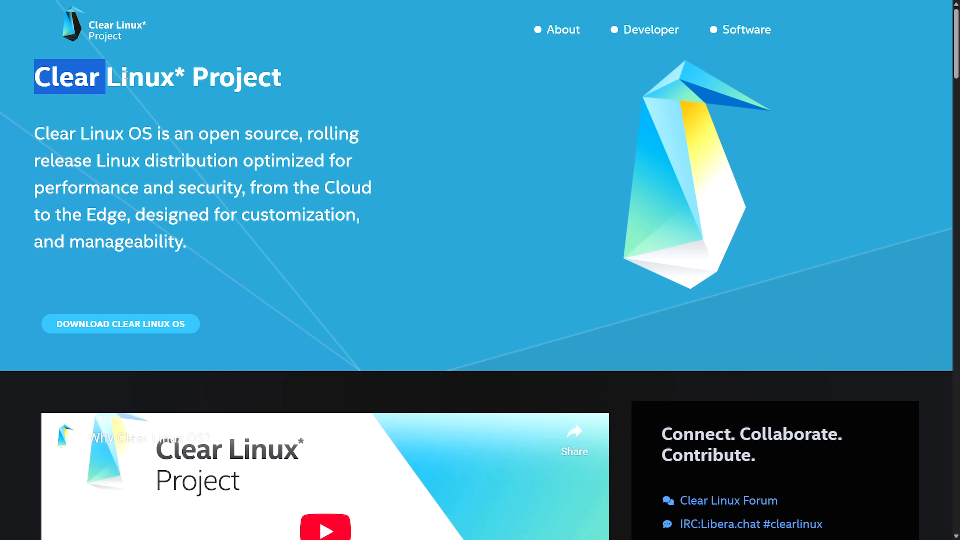
Highlight the Clear Linux Project title and description, then read down to the Features list.
left_click_drag(37, 133, 231, 134)
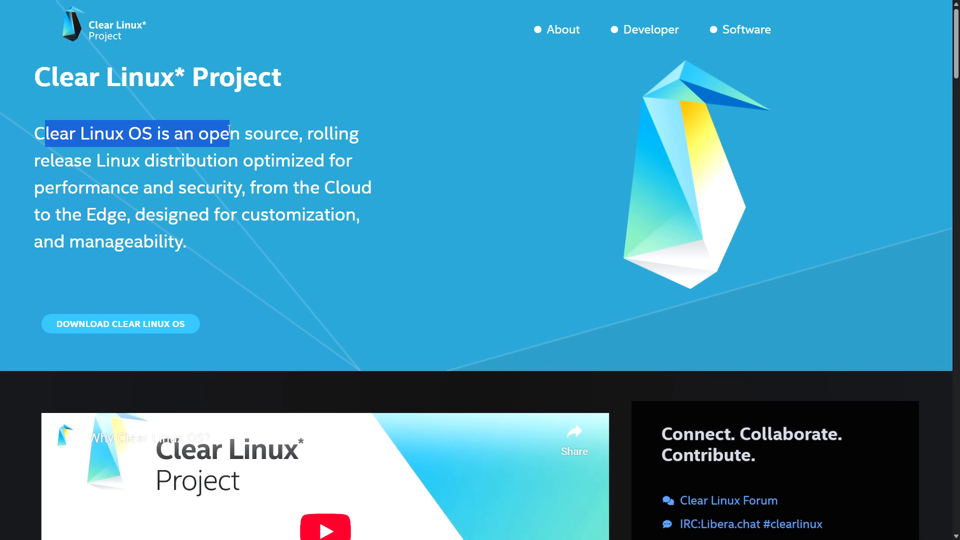
left_click_drag(226, 134, 306, 160)
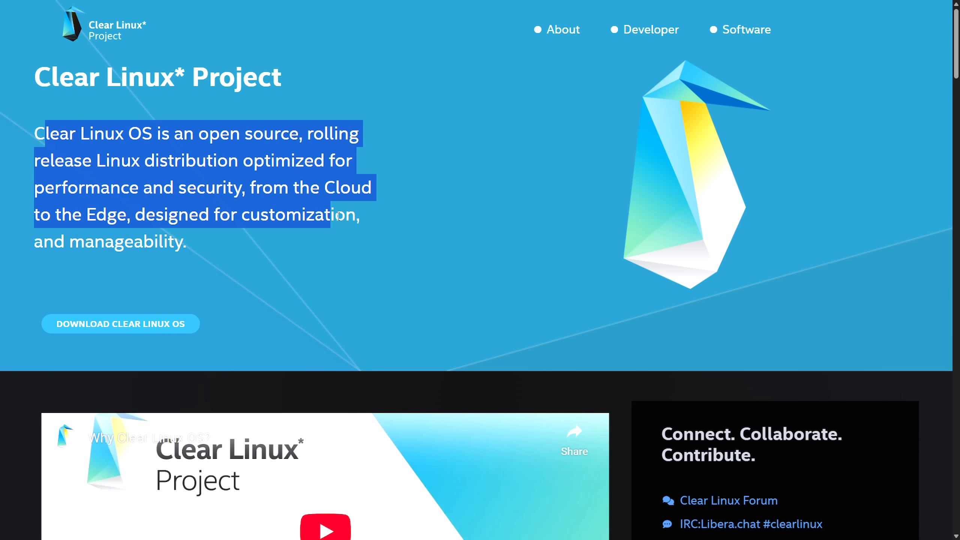
left_click(404, 254)
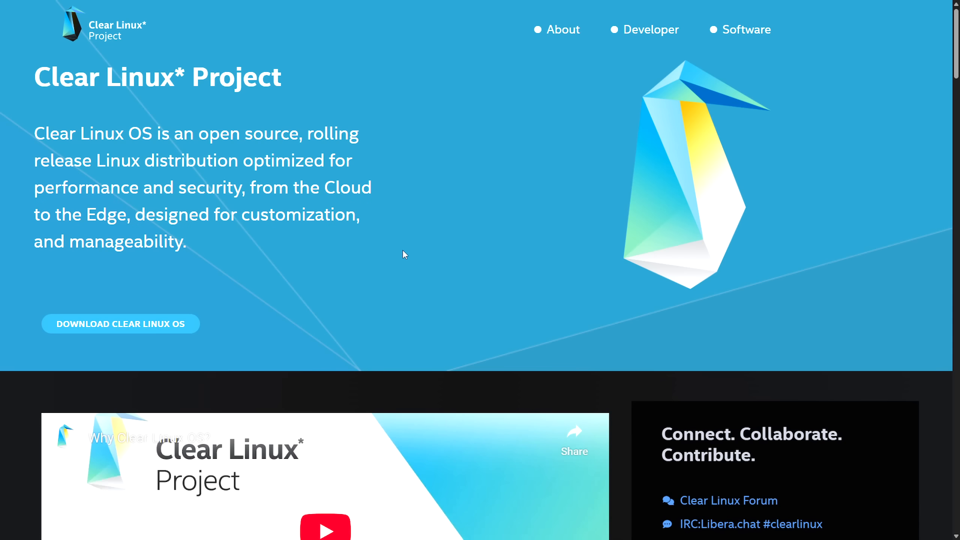
mouse_move(376, 242)
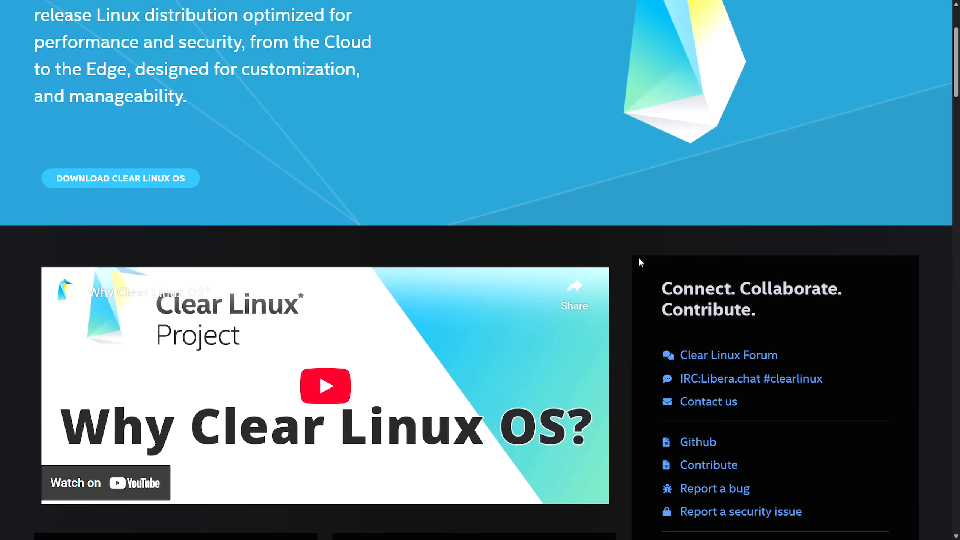
scroll("down", 3)
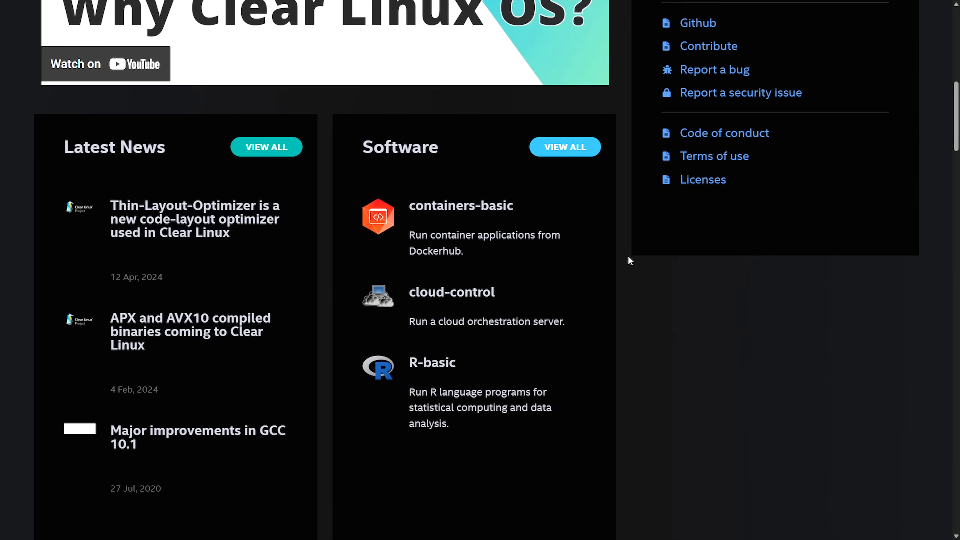
scroll("down", 3)
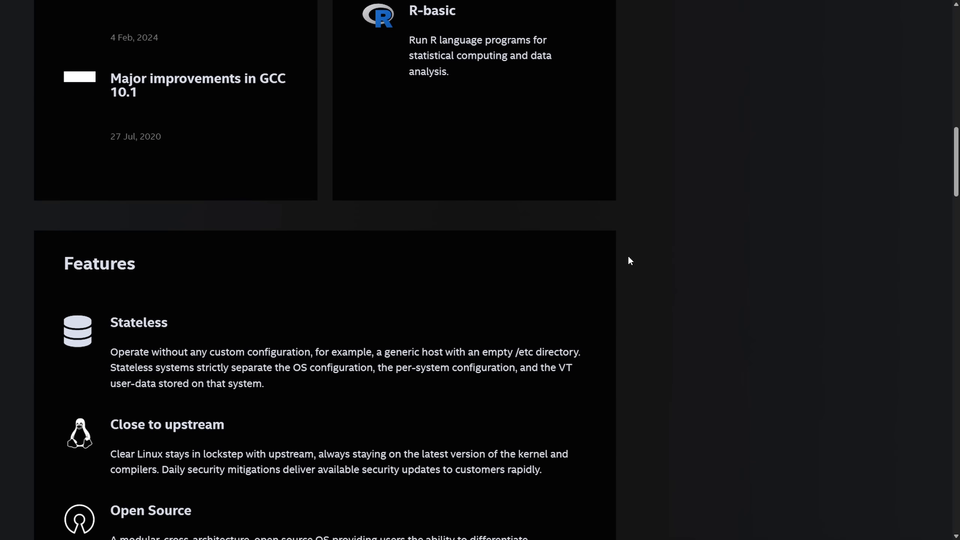
scroll("down", 3)
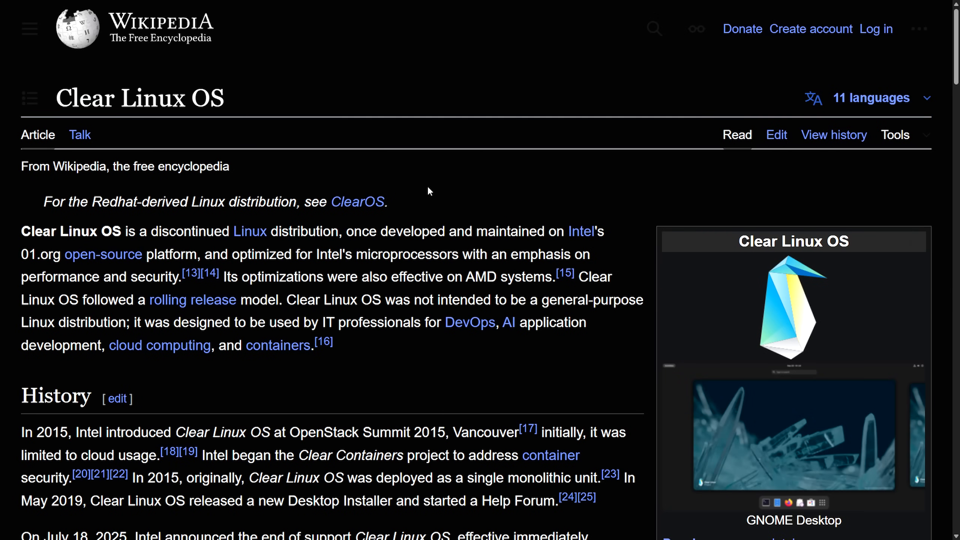
Highlight the lead paragraph describing Clear Linux OS as a discontinued Intel-developed distribution.
triple_click(138, 98)
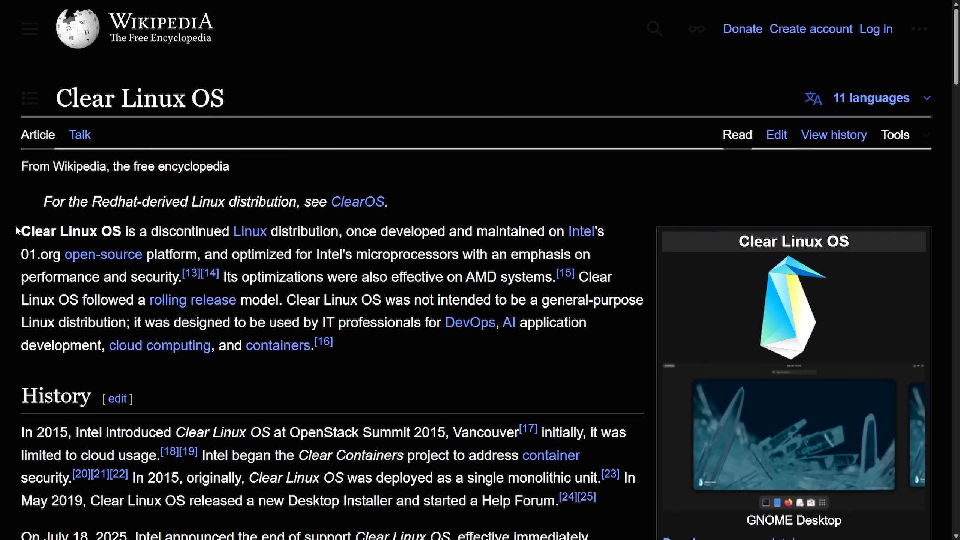
left_click_drag(21, 232, 195, 232)
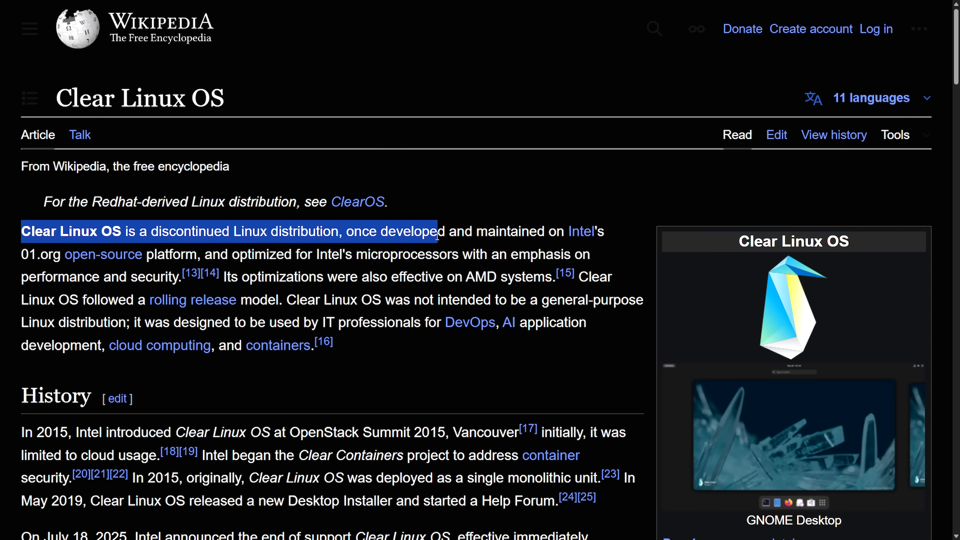
left_click_drag(436, 232, 455, 254)
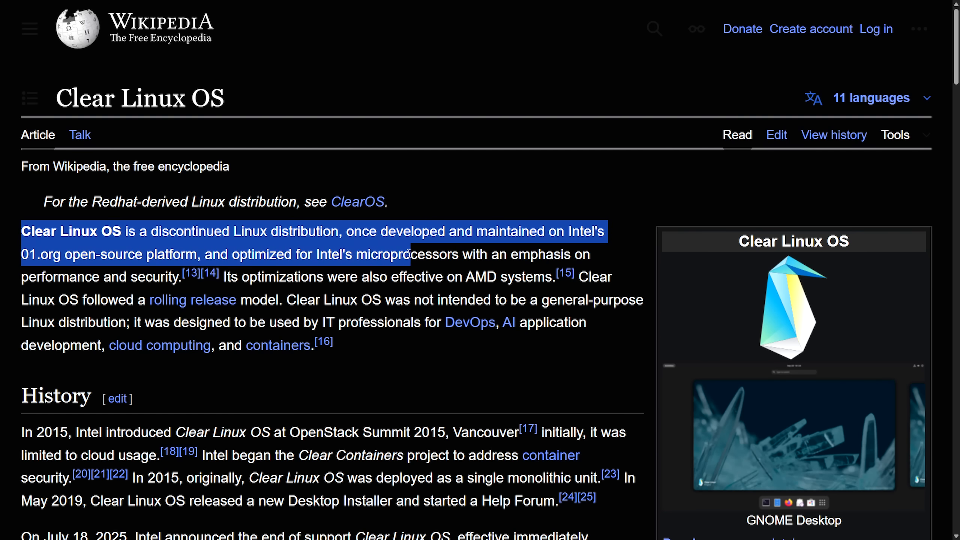
left_click_drag(407, 254, 251, 278)
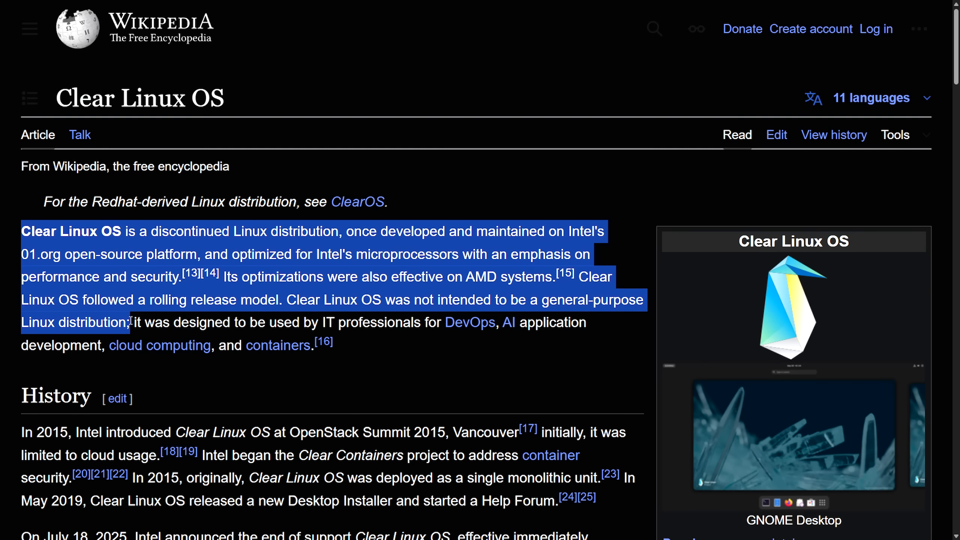
mouse_move(122, 322)
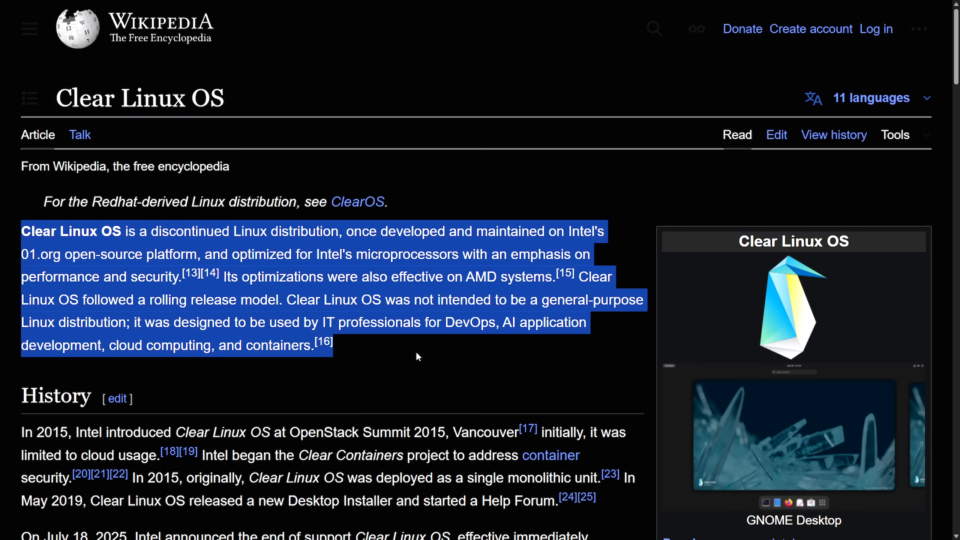
left_click(460, 369)
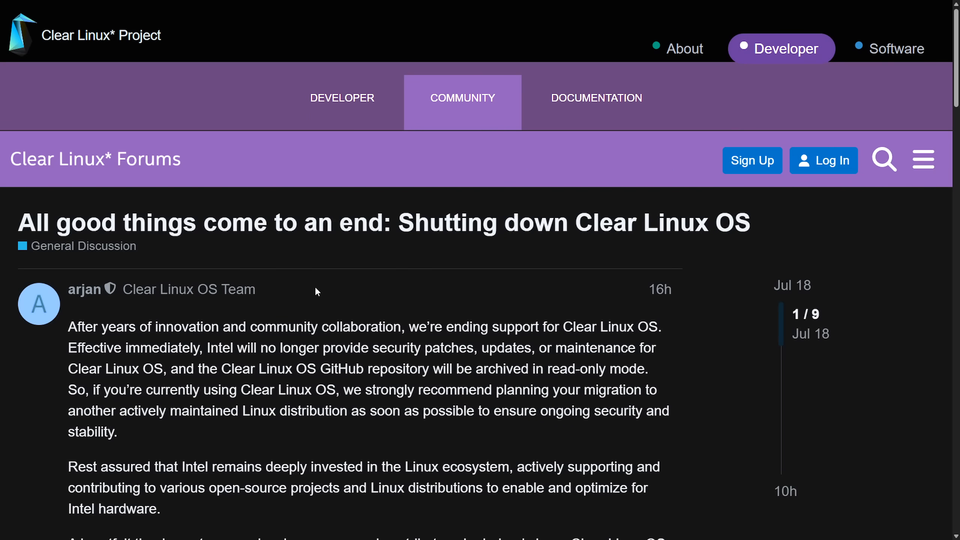
mouse_move(55, 233)
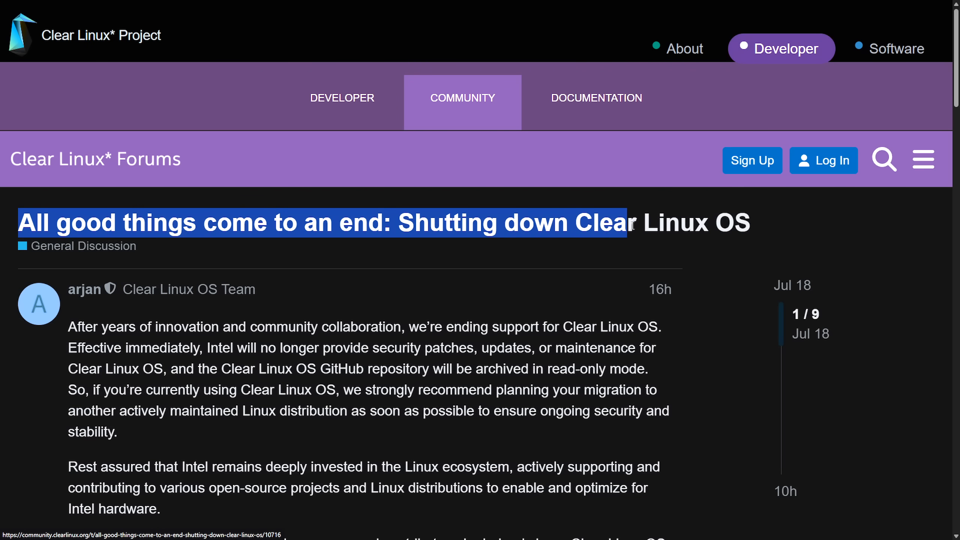
Read the announcement's opening: support ending immediately, repository archived, advice to migrate to another distribution.
scroll("down", 3)
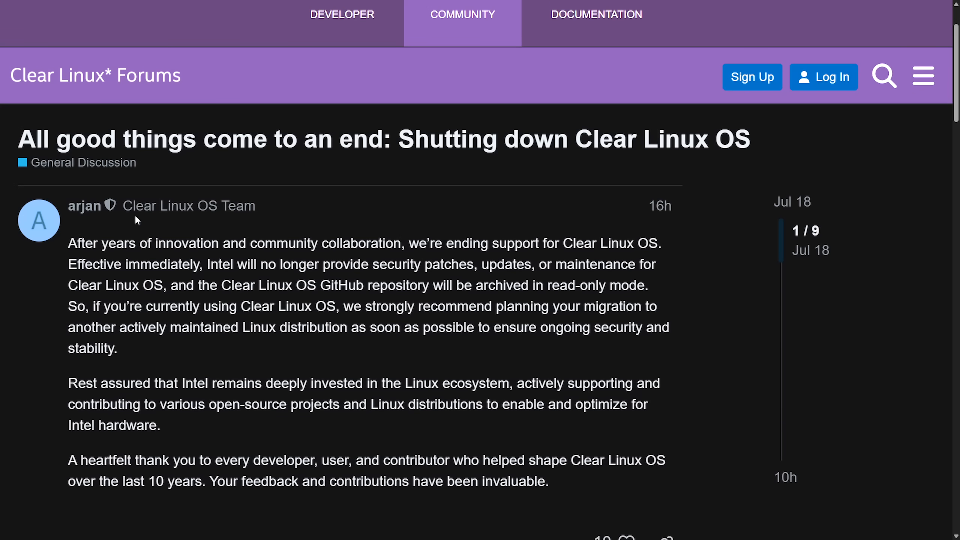
mouse_move(300, 216)
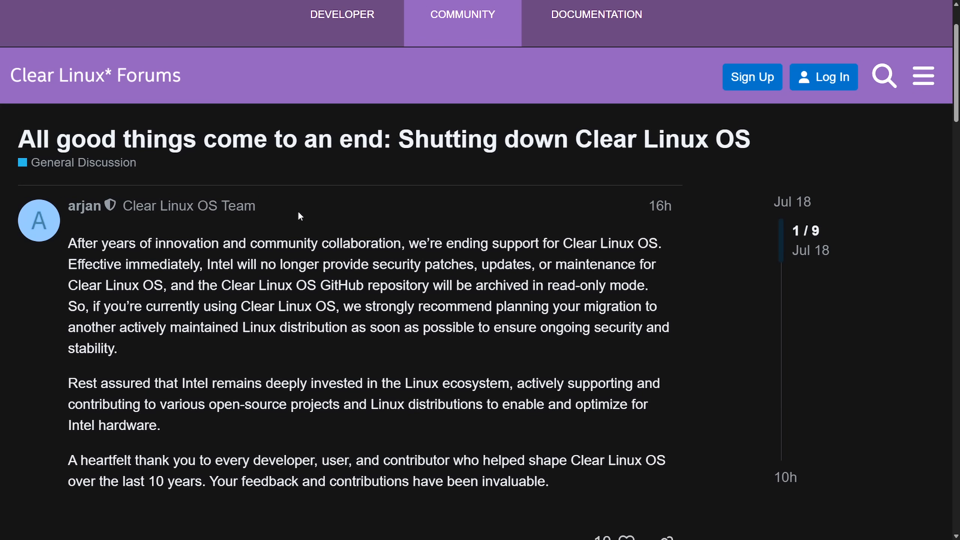
mouse_move(68, 247)
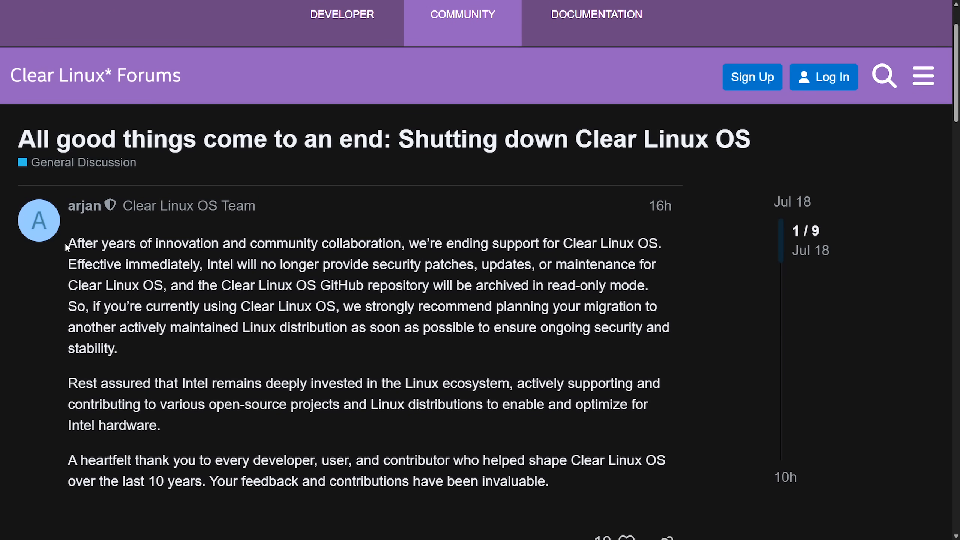
left_click_drag(68, 243, 191, 243)
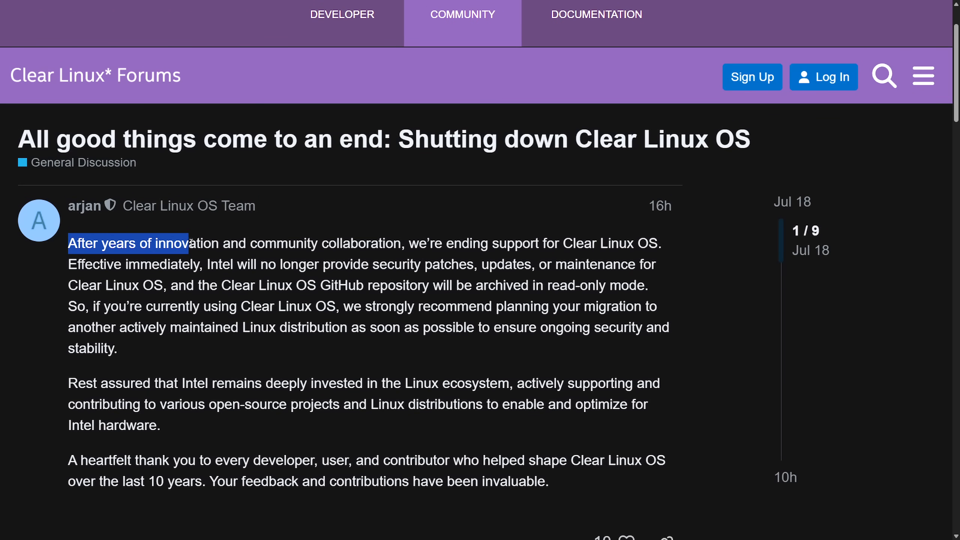
left_click_drag(190, 243, 459, 243)
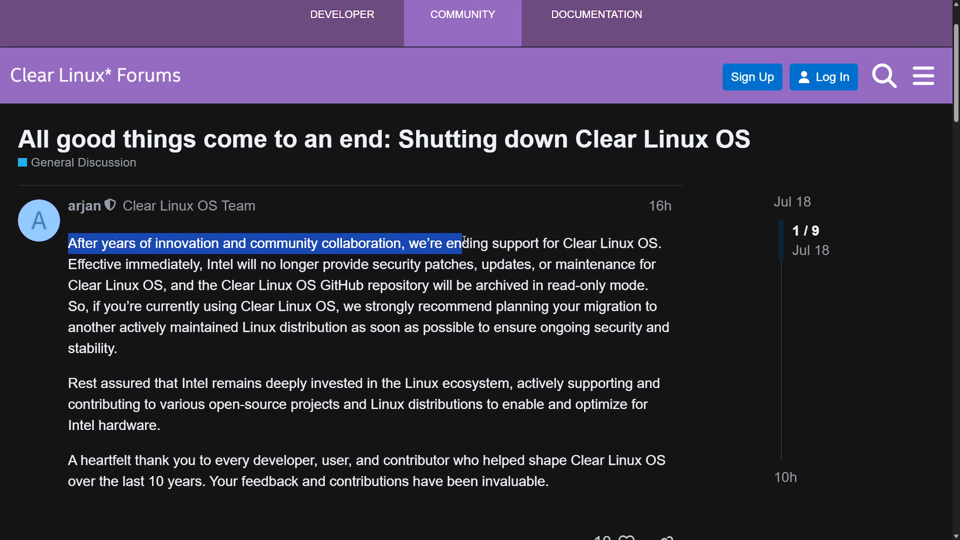
left_click_drag(462, 243, 660, 243)
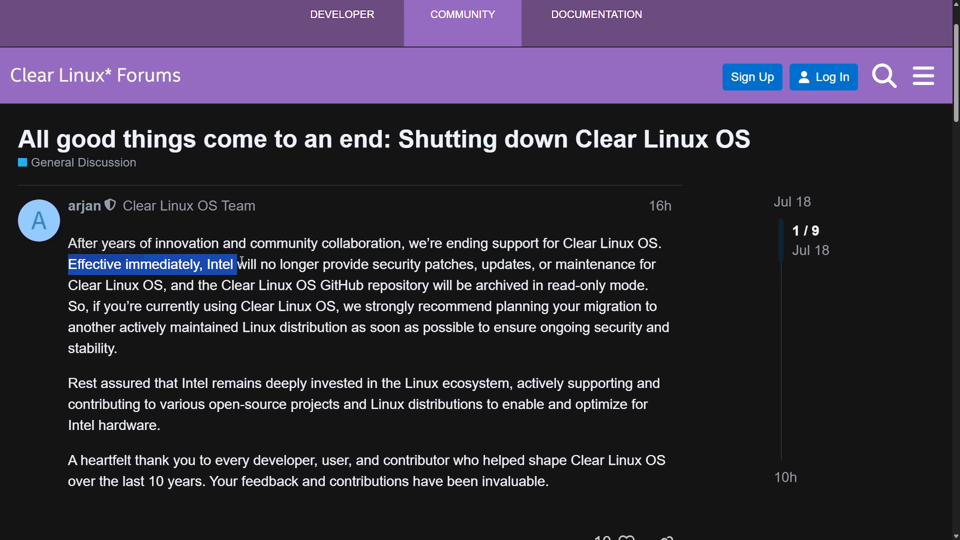
left_click_drag(238, 264, 474, 264)
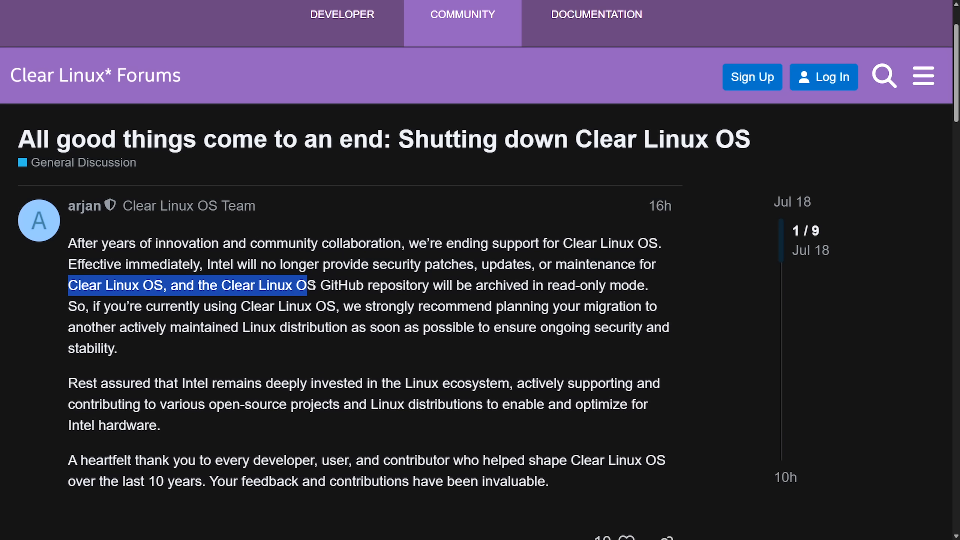
left_click_drag(312, 285, 538, 285)
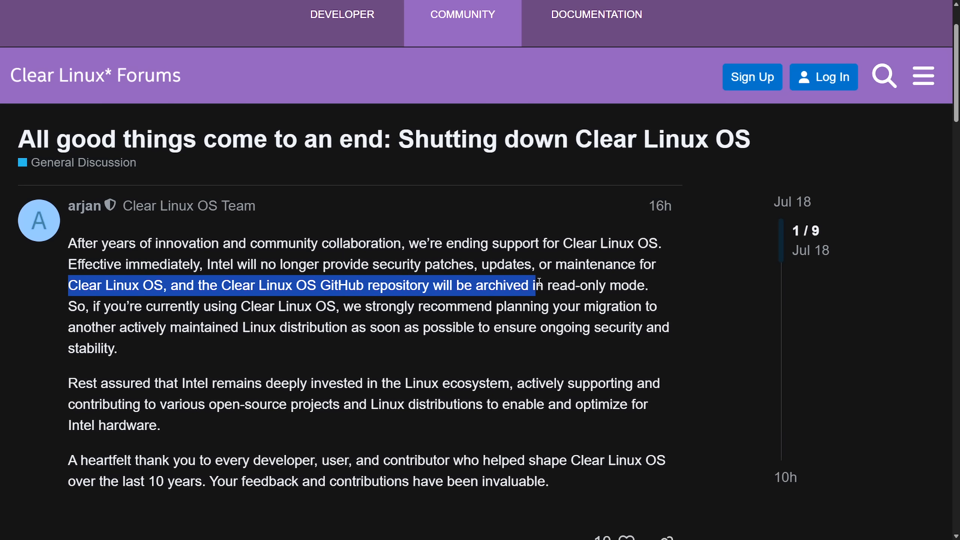
left_click_drag(542, 285, 156, 306)
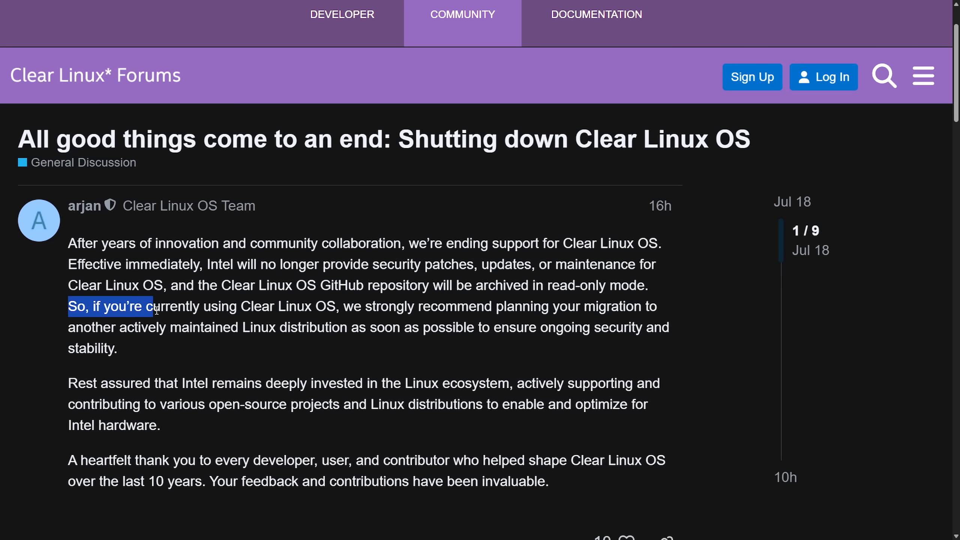
left_click_drag(155, 307, 432, 307)
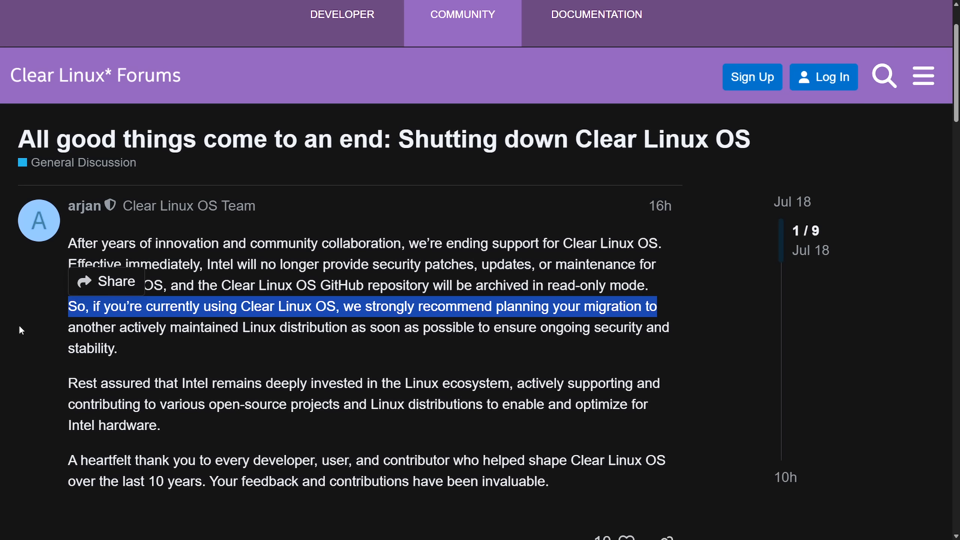
left_click_drag(69, 306, 421, 327)
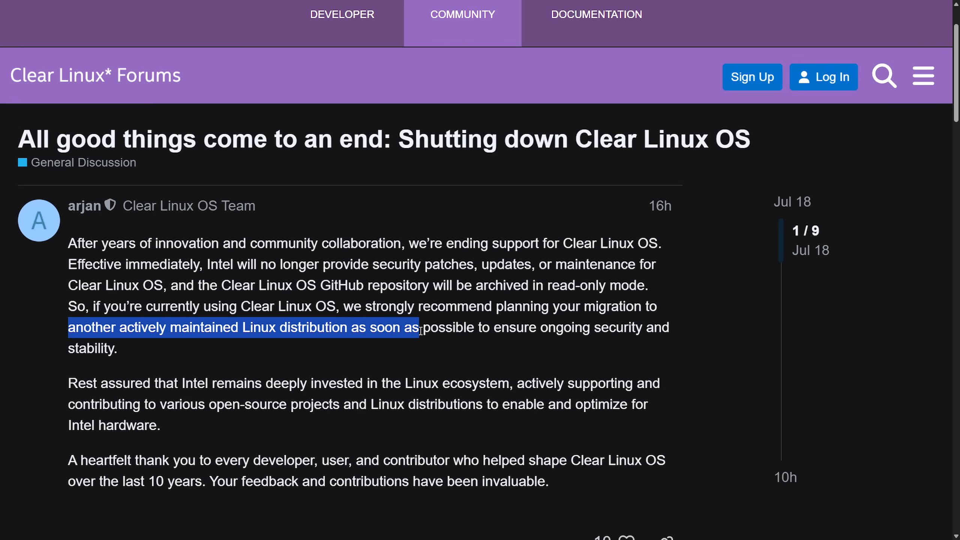
left_click_drag(418, 327, 669, 328)
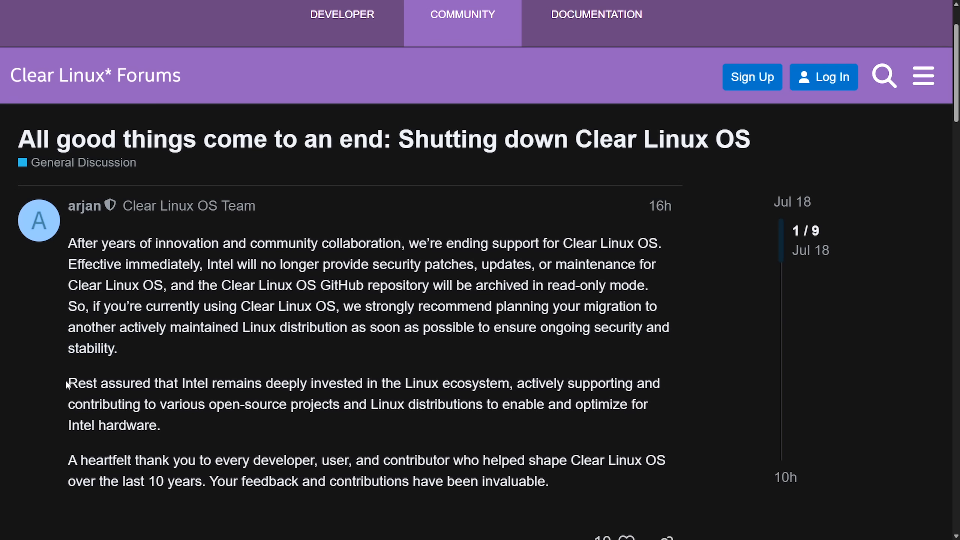
Highlight the paragraphs on Intel's continued open-source Linux investment and the closing thank-you to contributors.
left_click_drag(68, 384, 429, 383)
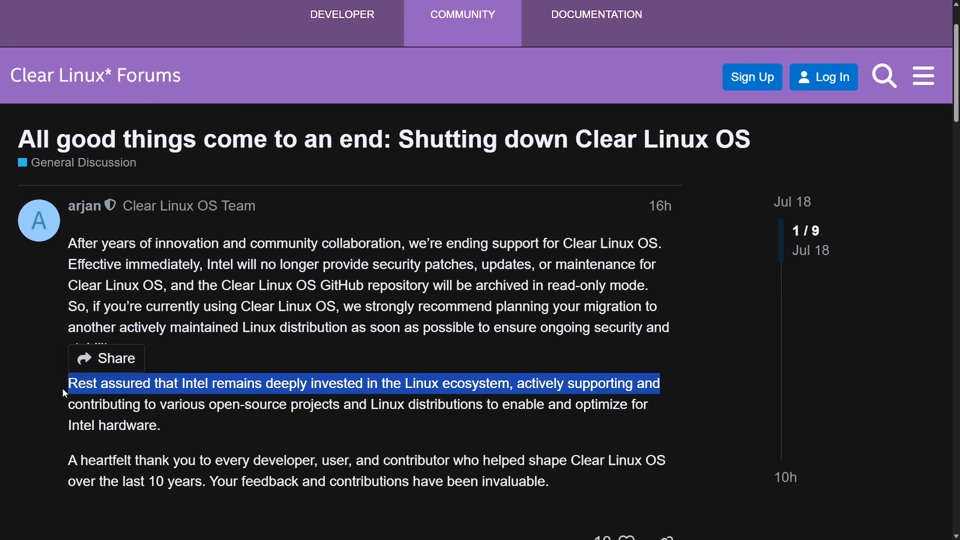
left_click_drag(660, 383, 361, 404)
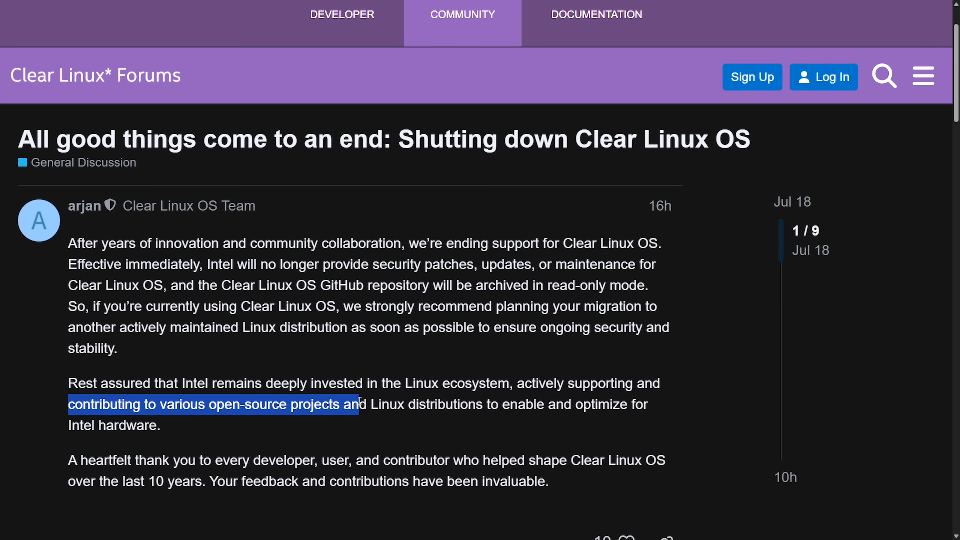
left_click_drag(359, 404, 642, 405)
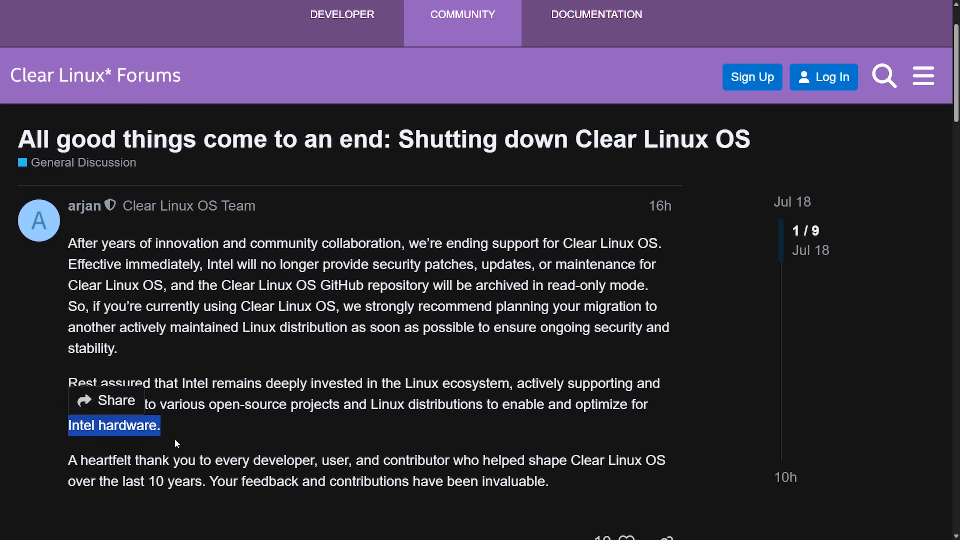
left_click_drag(157, 425, 378, 460)
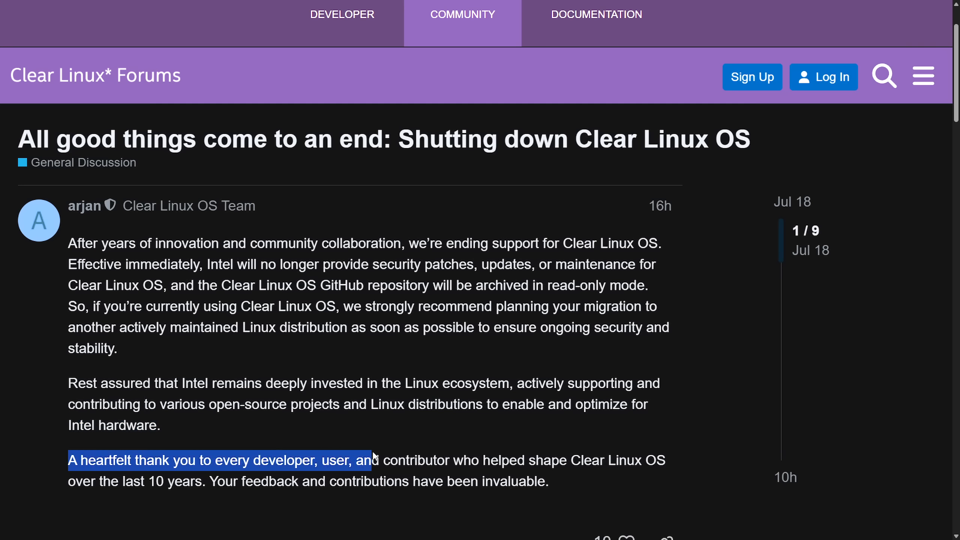
left_click_drag(374, 460, 660, 460)
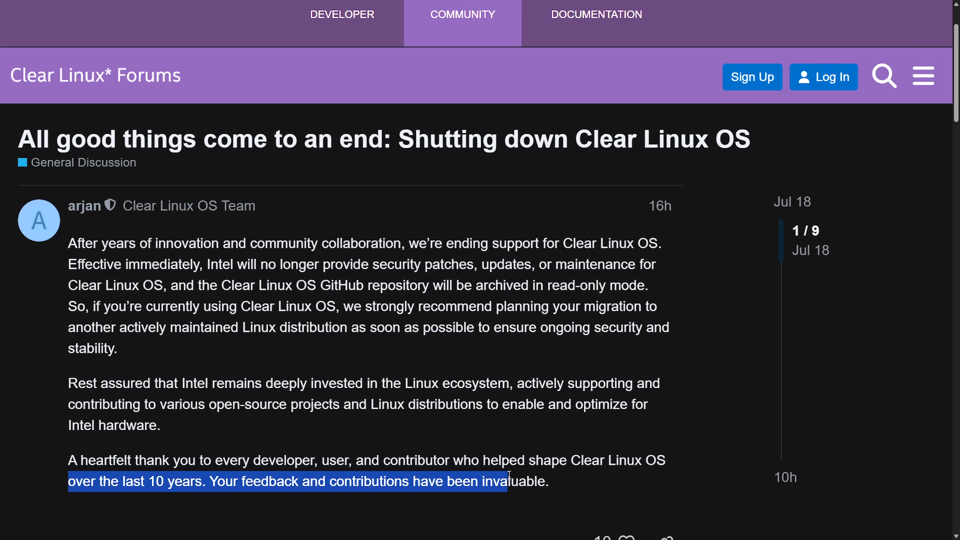
left_click(572, 495)
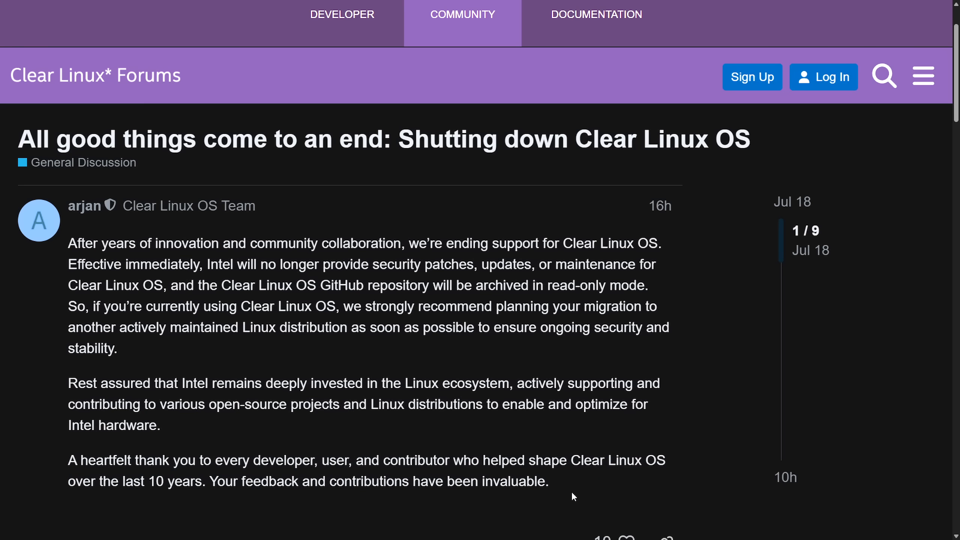
mouse_move(719, 213)
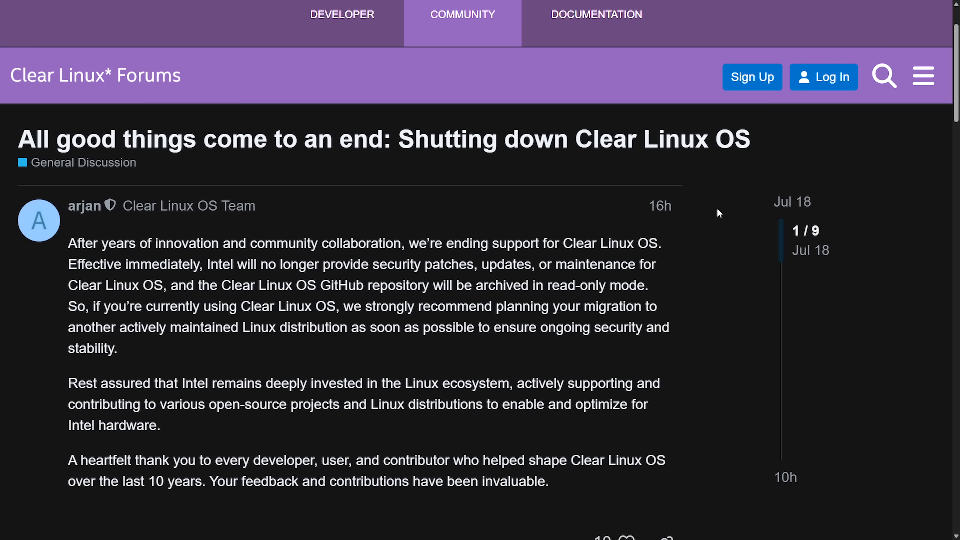
Read the community's farewell replies, highlighting Kris's thanks and the happy memories reply.
scroll("down", 3)
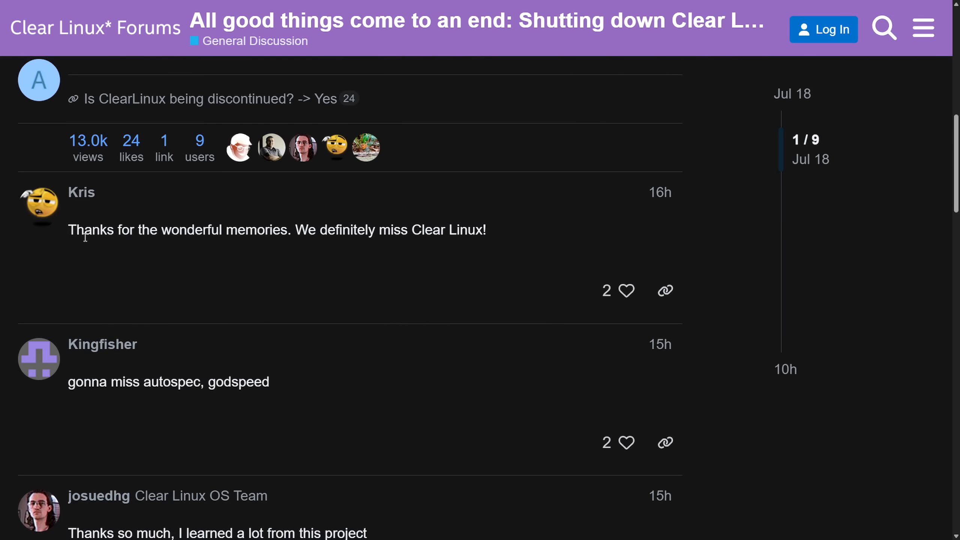
mouse_move(92, 251)
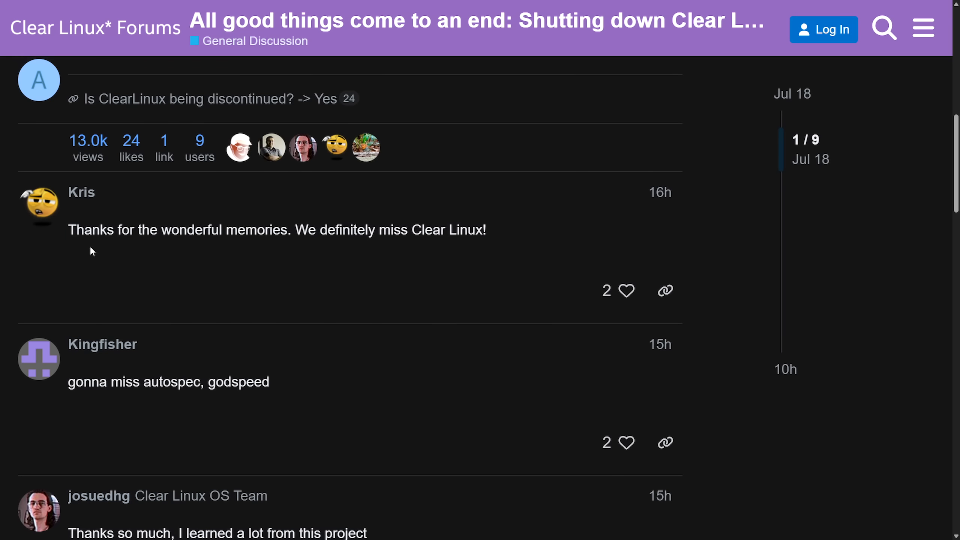
mouse_move(68, 239)
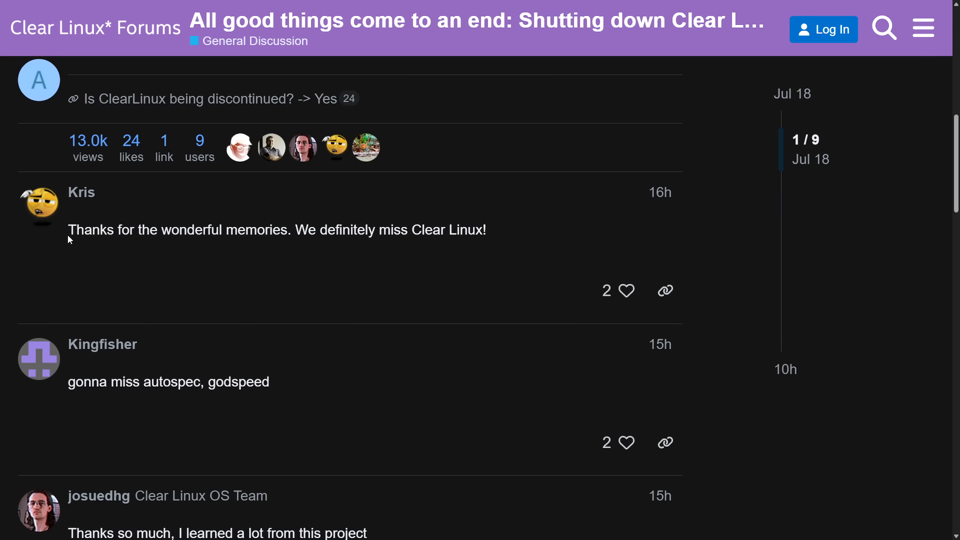
left_click_drag(68, 230, 285, 230)
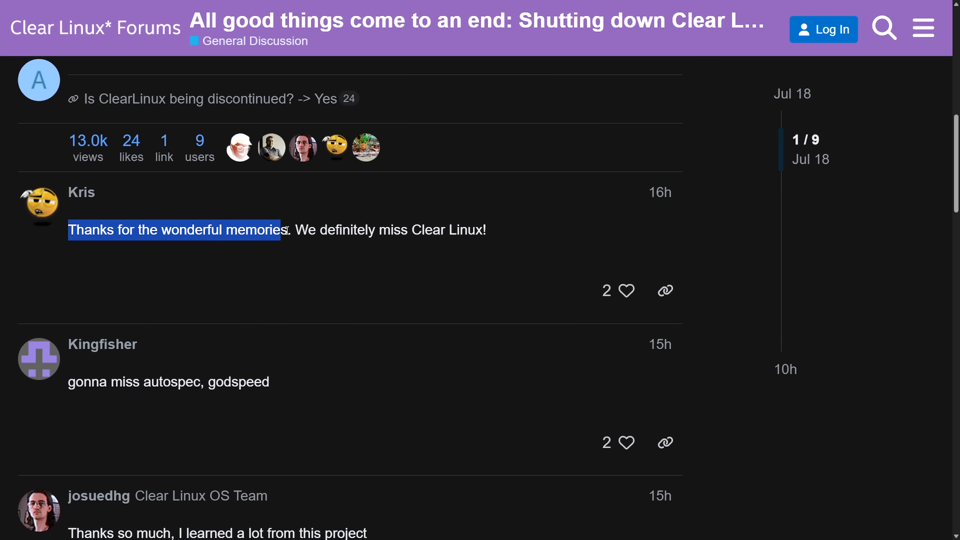
scroll("down", 3)
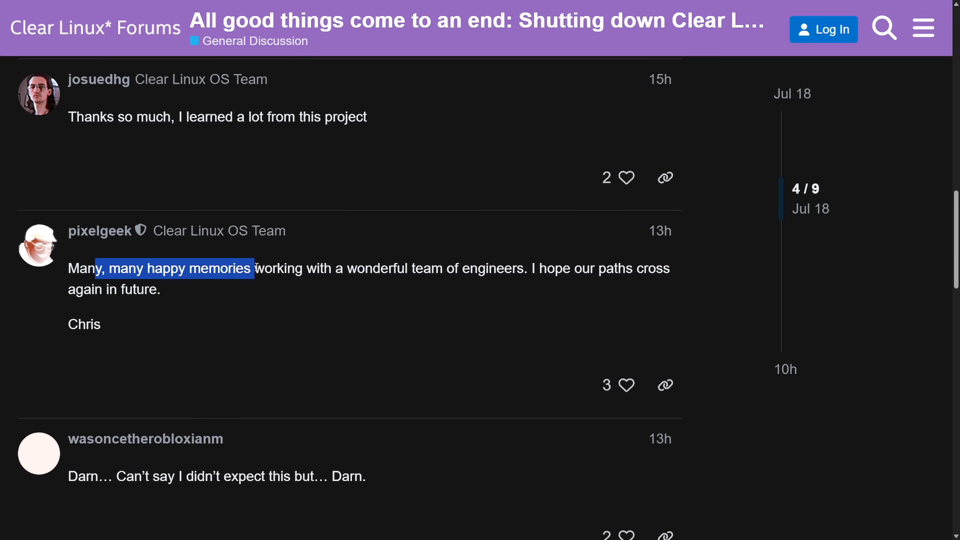
left_click_drag(253, 269, 549, 268)
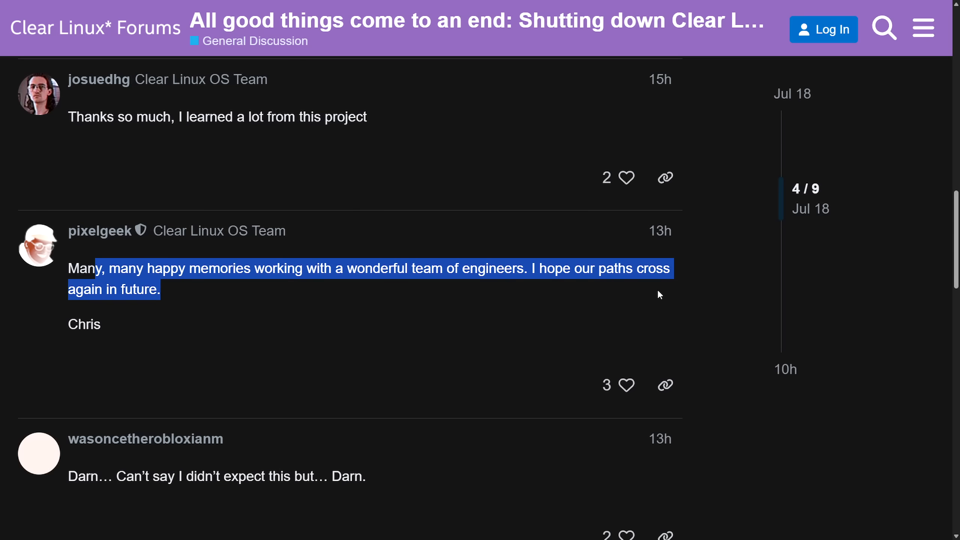
scroll("down", 3)
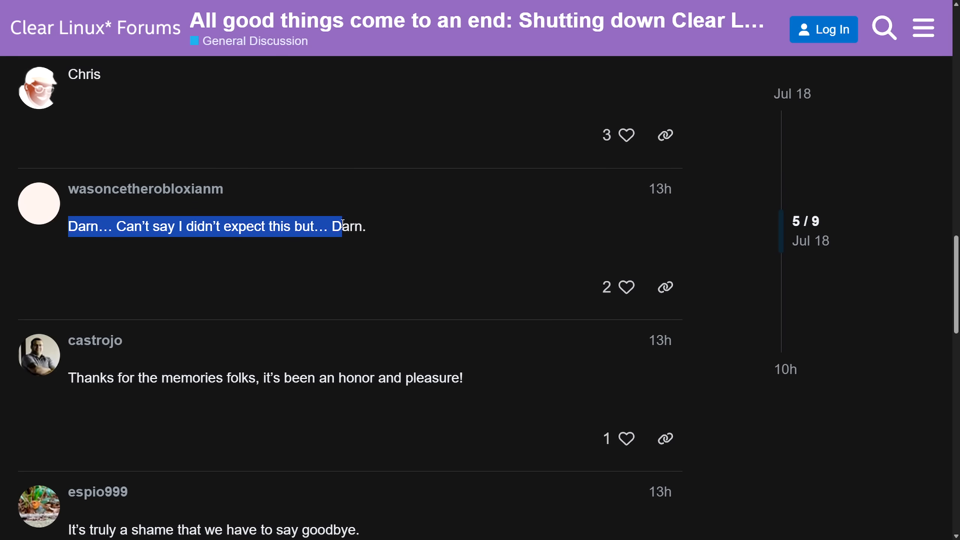
left_click(395, 233)
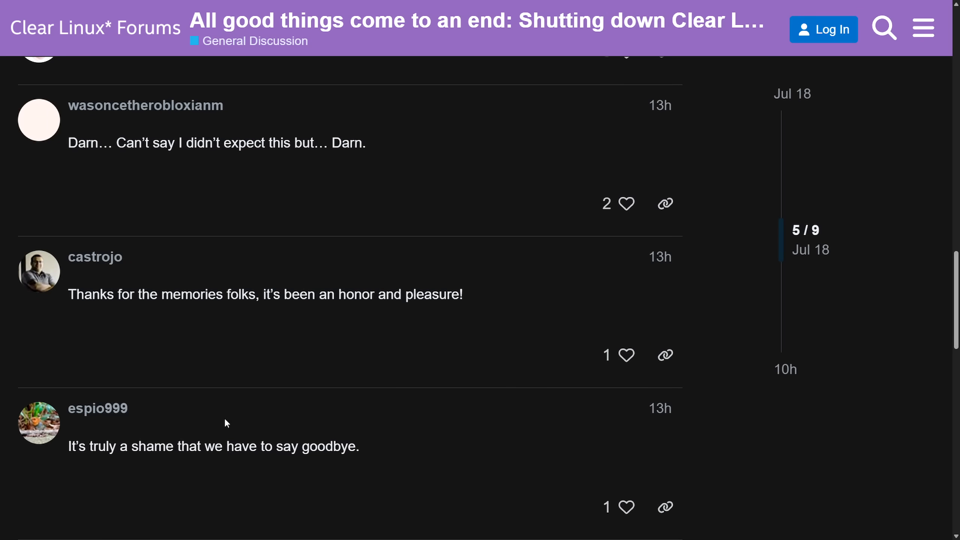
left_click_drag(68, 446, 360, 445)
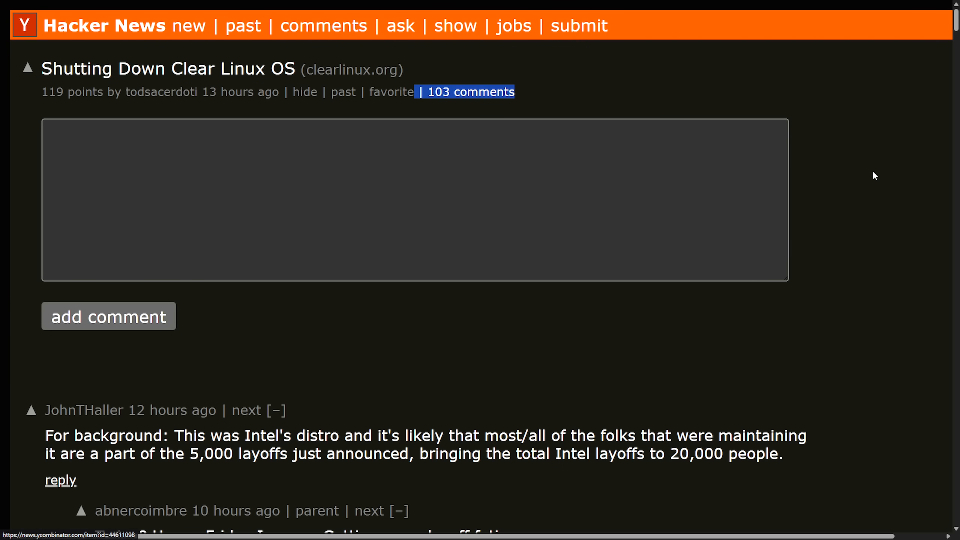
Scroll through Hacker News comments on Intel layoffs and the lack of advance notice.
scroll("down", 3)
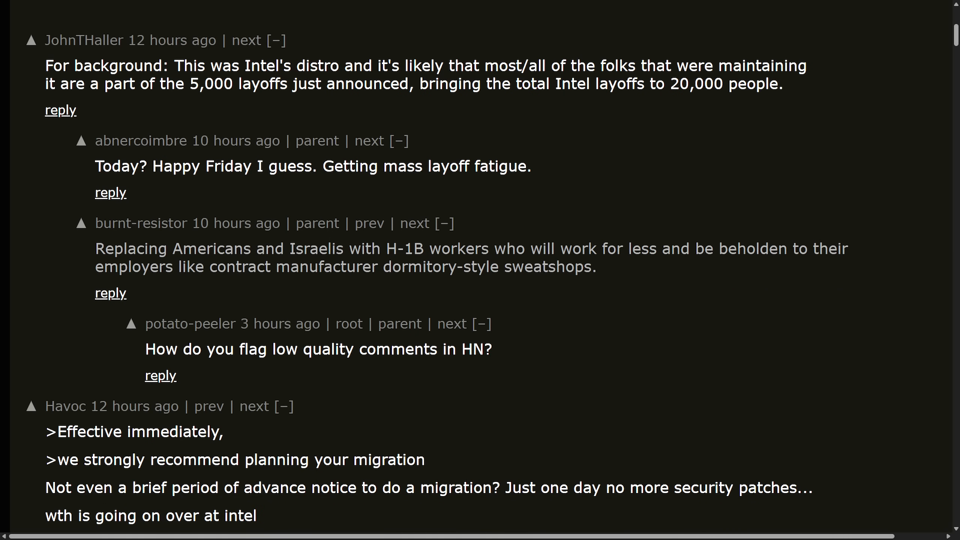
mouse_move(714, 358)
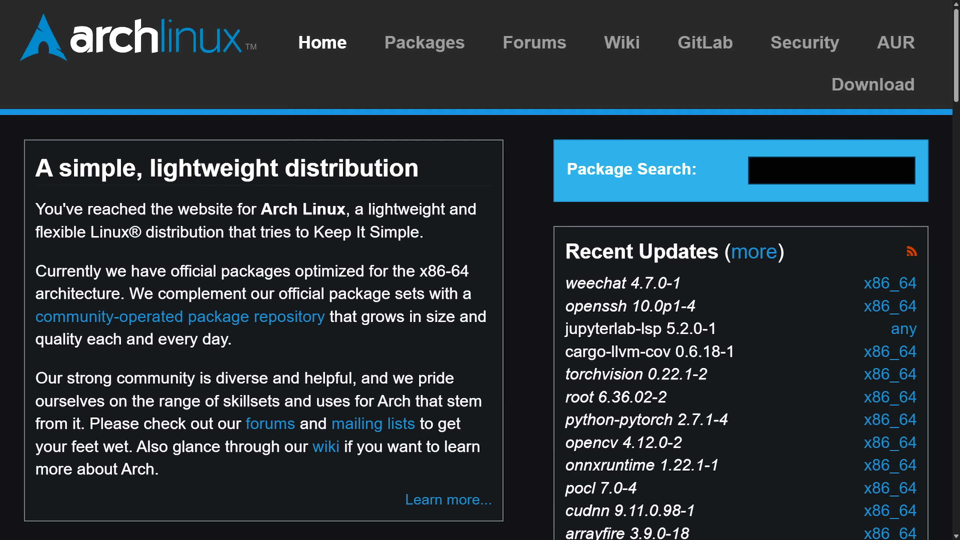
mouse_move(532, 175)
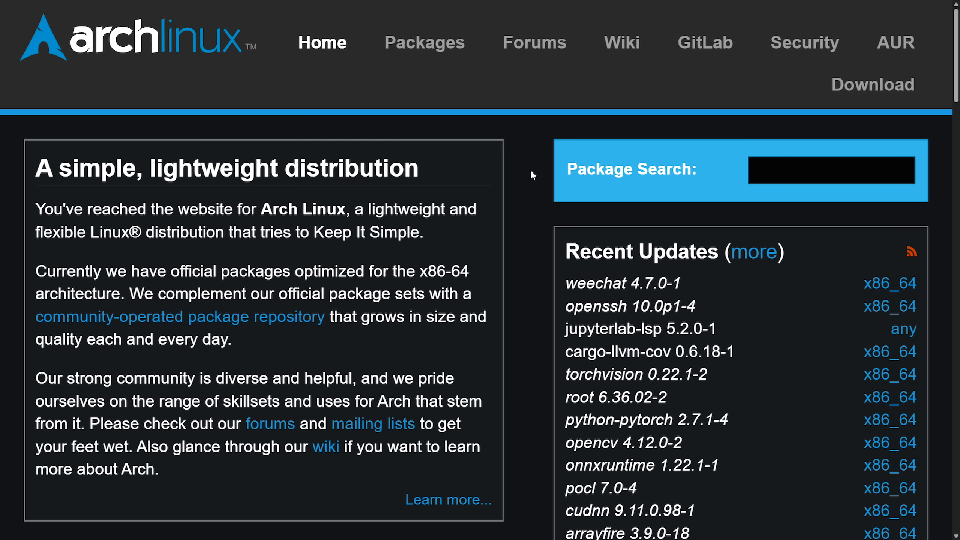
mouse_move(530, 180)
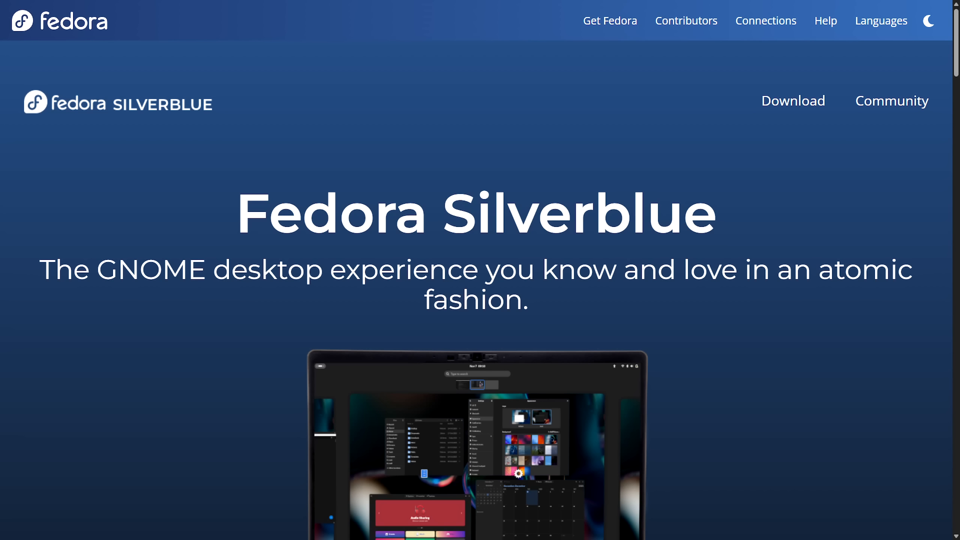
Scroll down the Fedora Silverblue homepage.
scroll("down", 3)
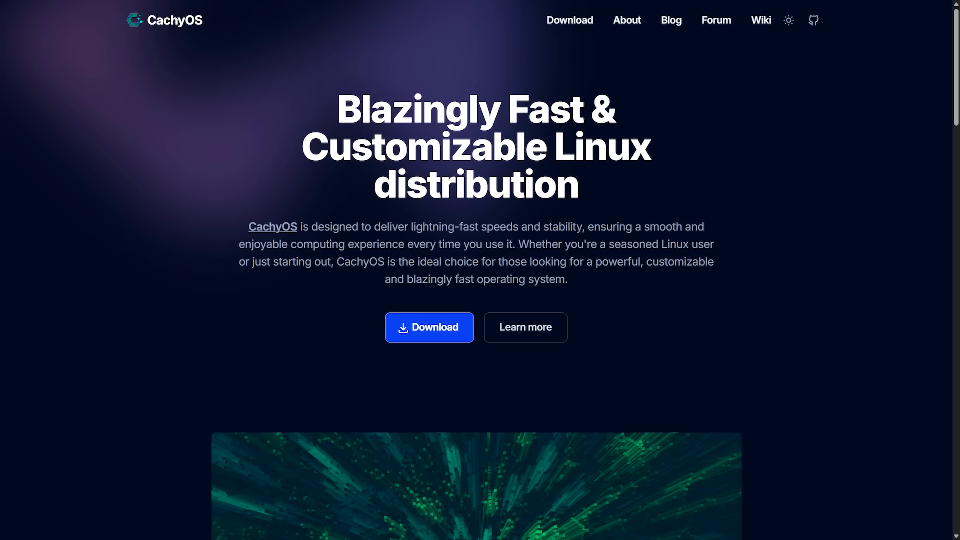
mouse_move(733, 244)
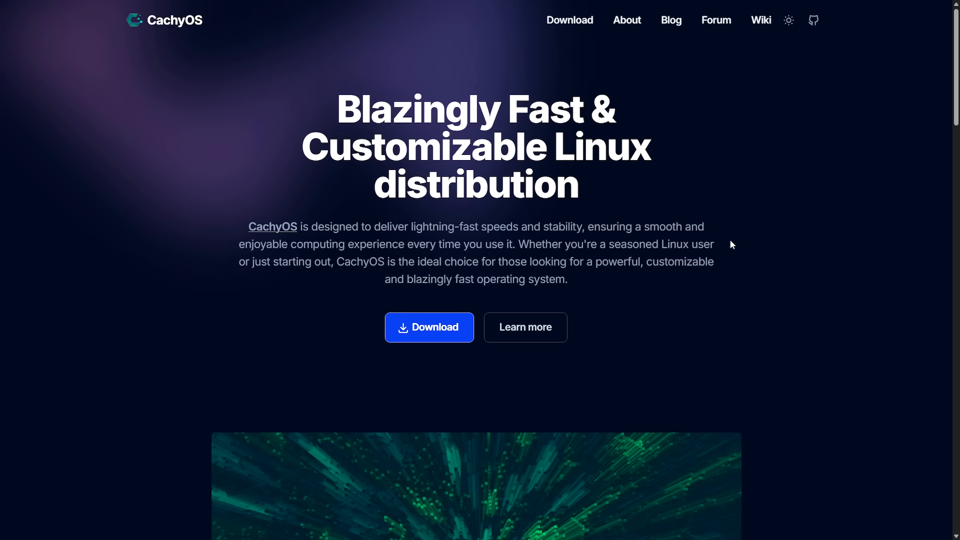
mouse_move(303, 122)
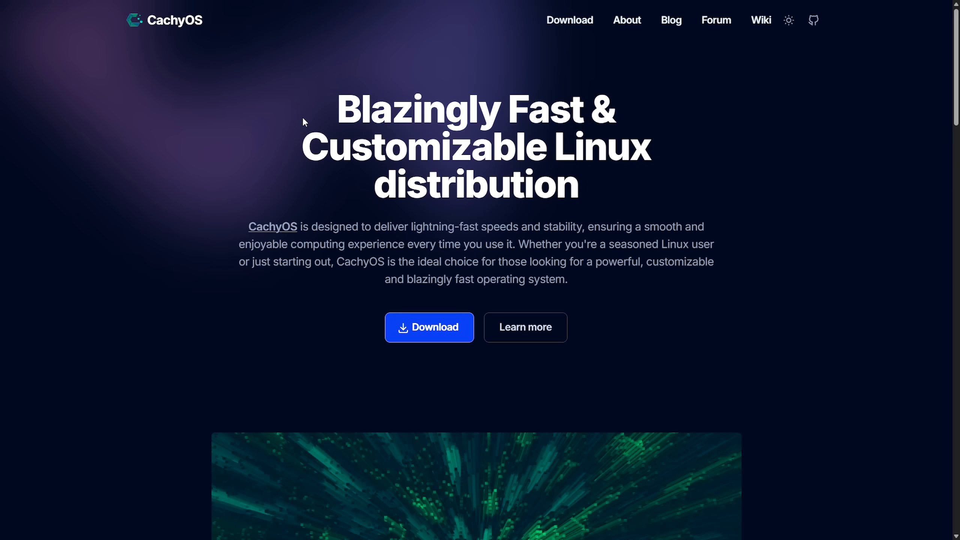
Highlight the CachyOS intro paragraph for seasoned Linux users, then move down to the Features section.
left_click_drag(303, 109, 646, 179)
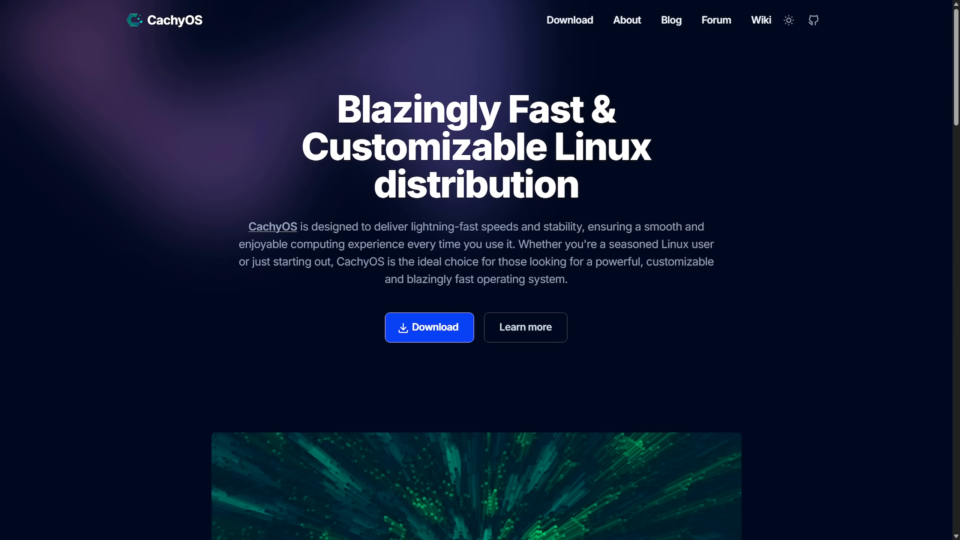
mouse_move(232, 232)
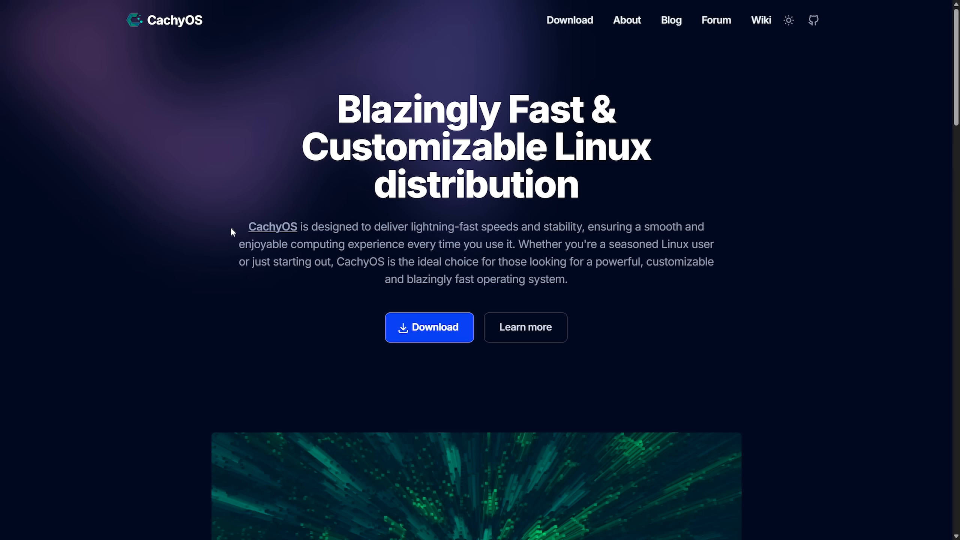
left_click_drag(248, 226, 478, 227)
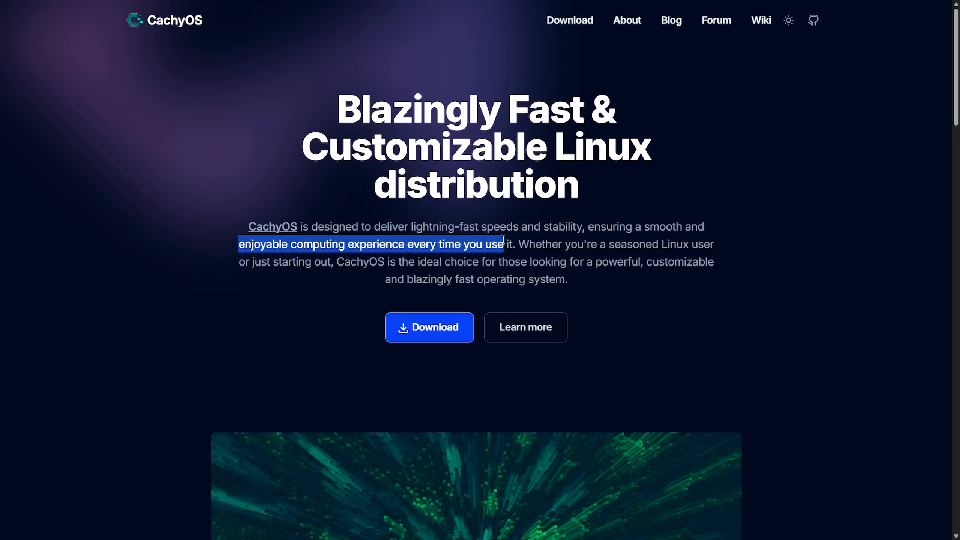
left_click_drag(501, 243, 715, 245)
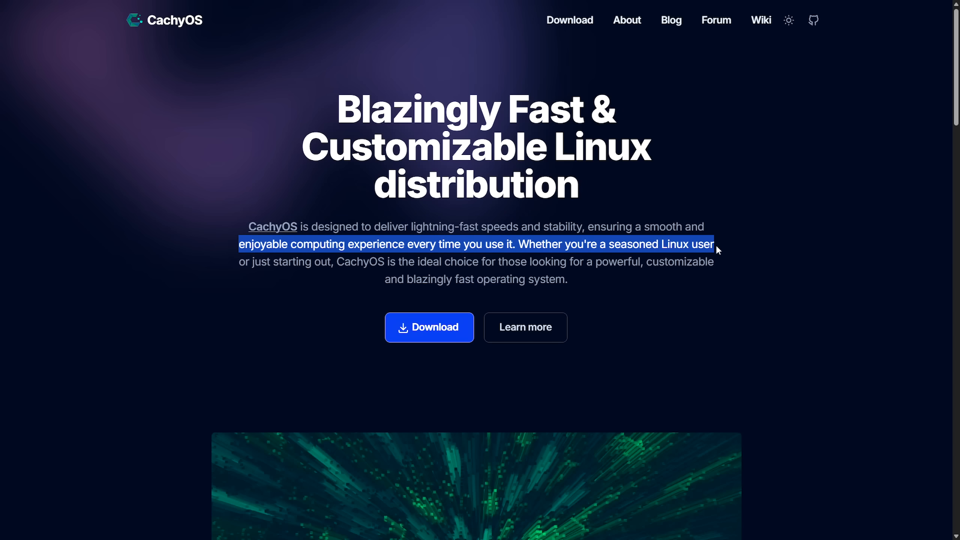
left_click_drag(716, 250, 489, 262)
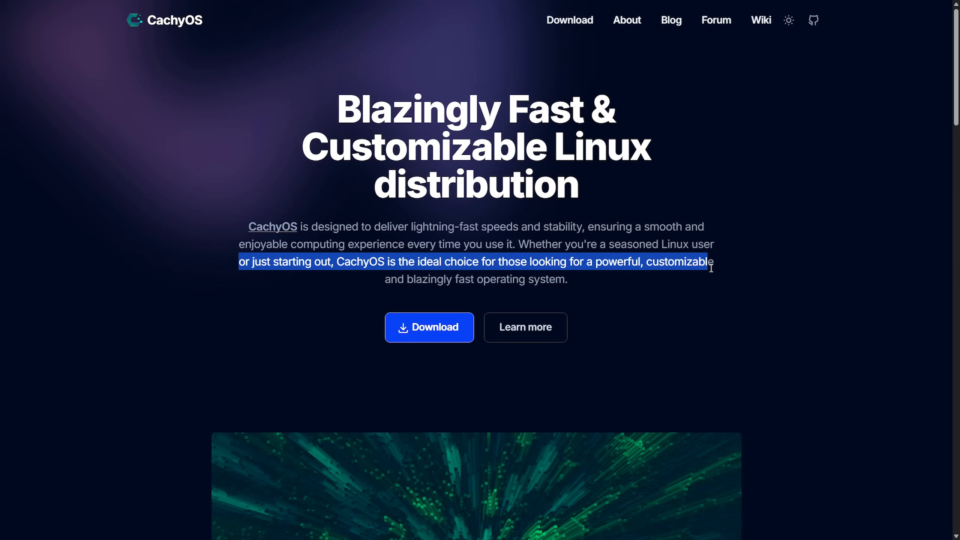
left_click(768, 286)
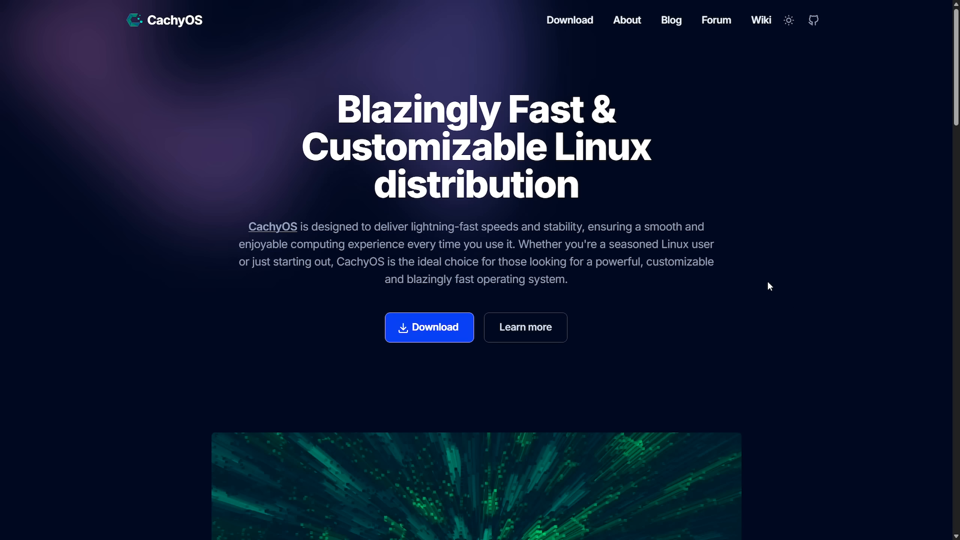
scroll("down", 3)
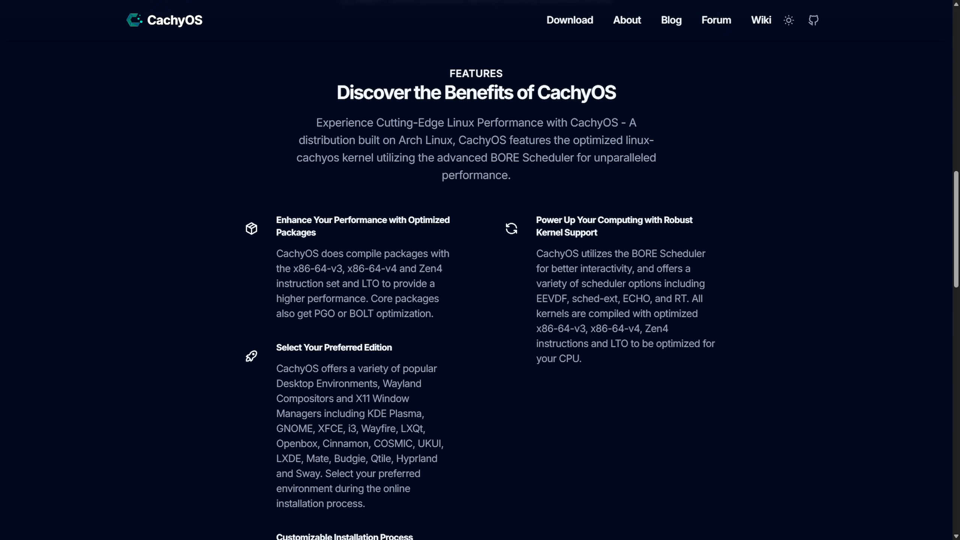